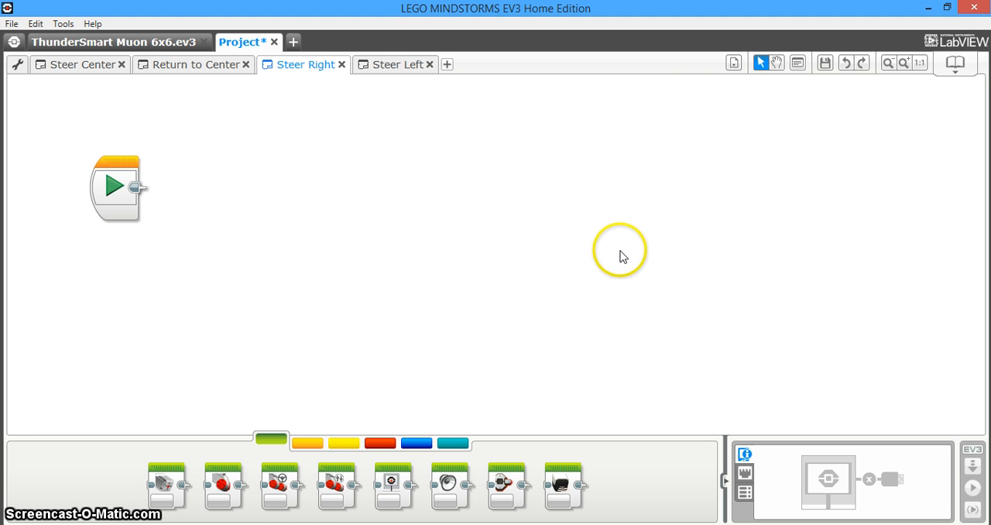
mouse_move(470, 221)
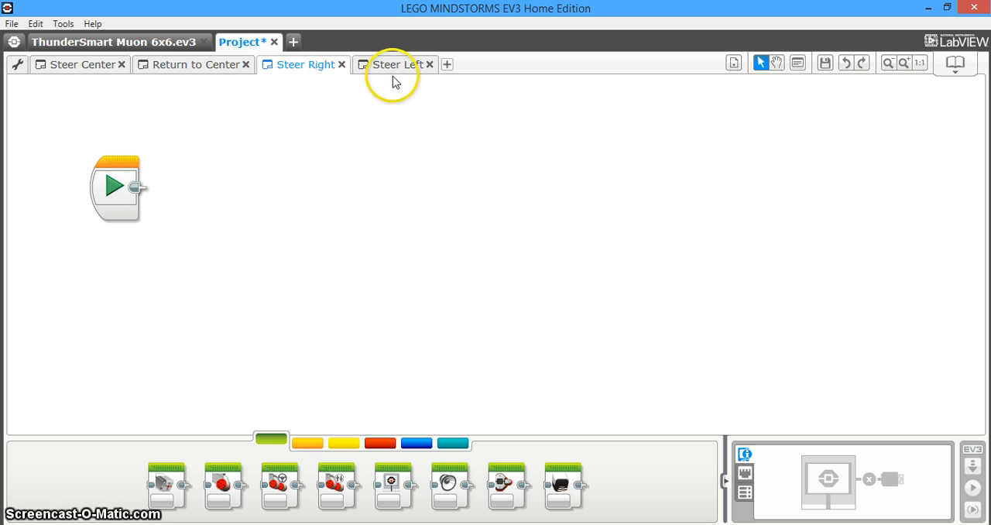
mouse_move(405, 112)
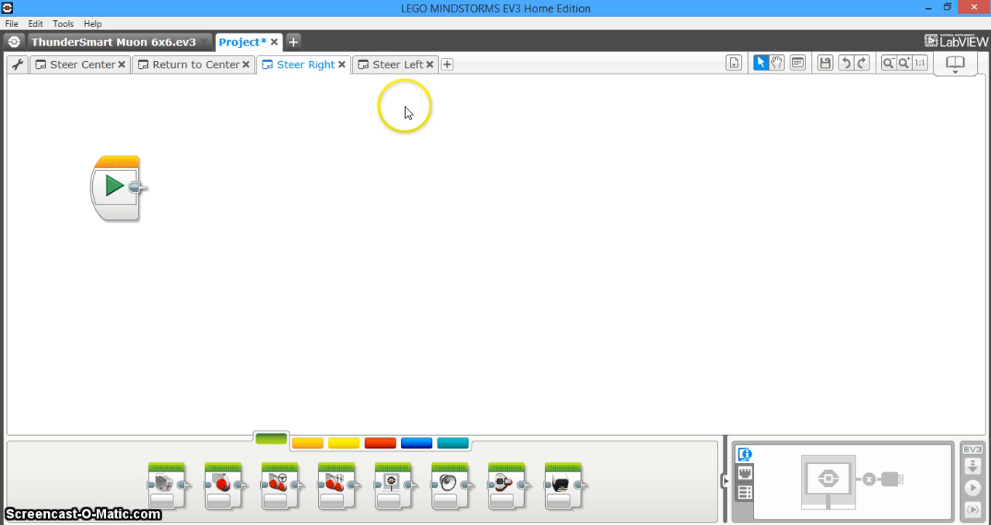
mouse_move(393, 130)
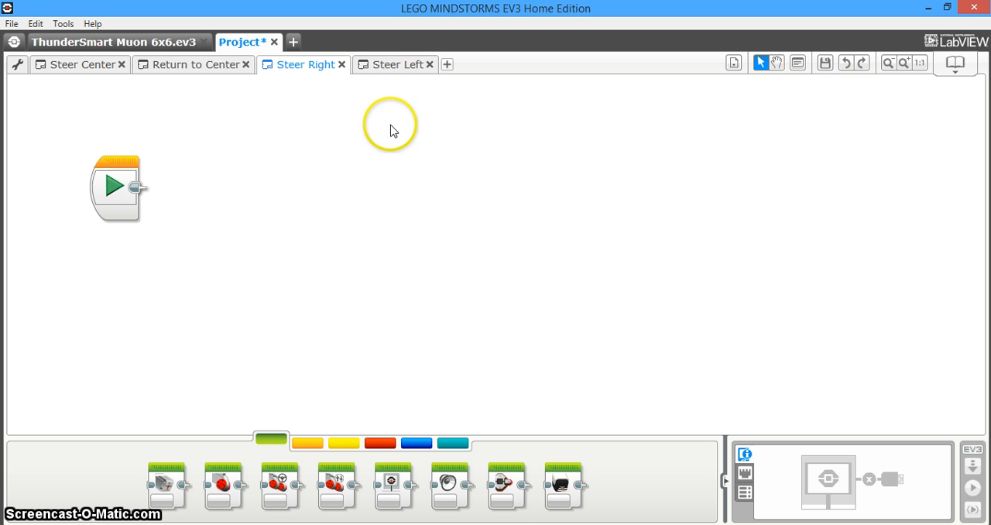
mouse_move(322, 130)
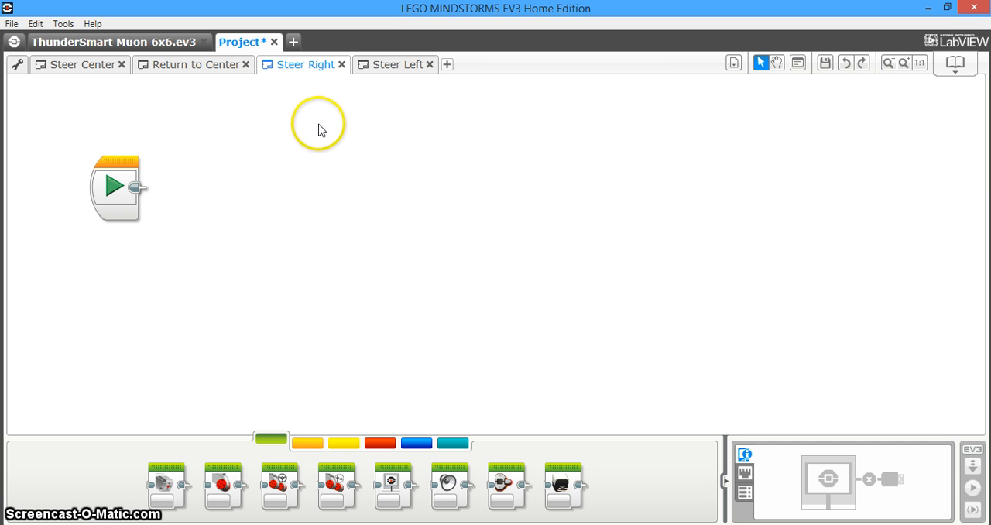
mouse_move(401, 141)
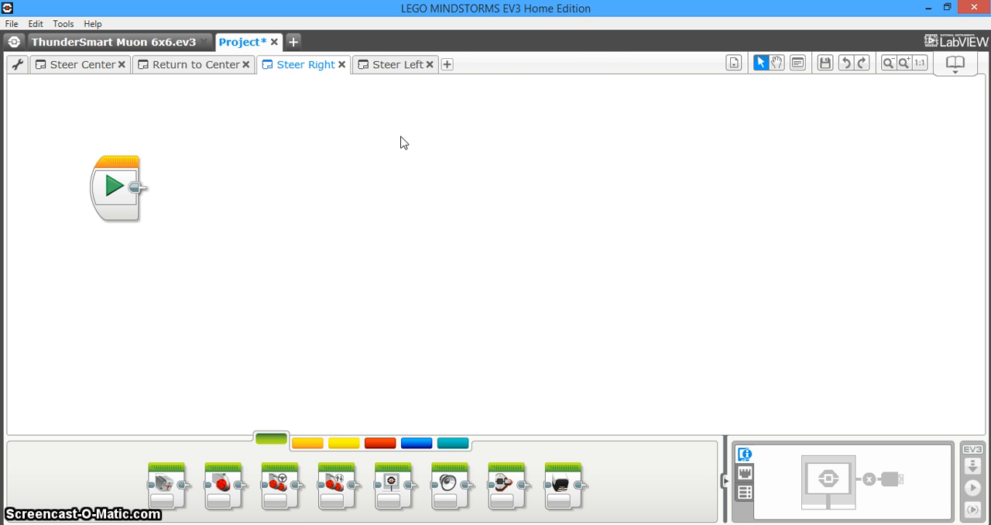
- Add a Motor Rotation reading wired into a Compare block, then place a Switch after it in Steer Right
click(331, 191)
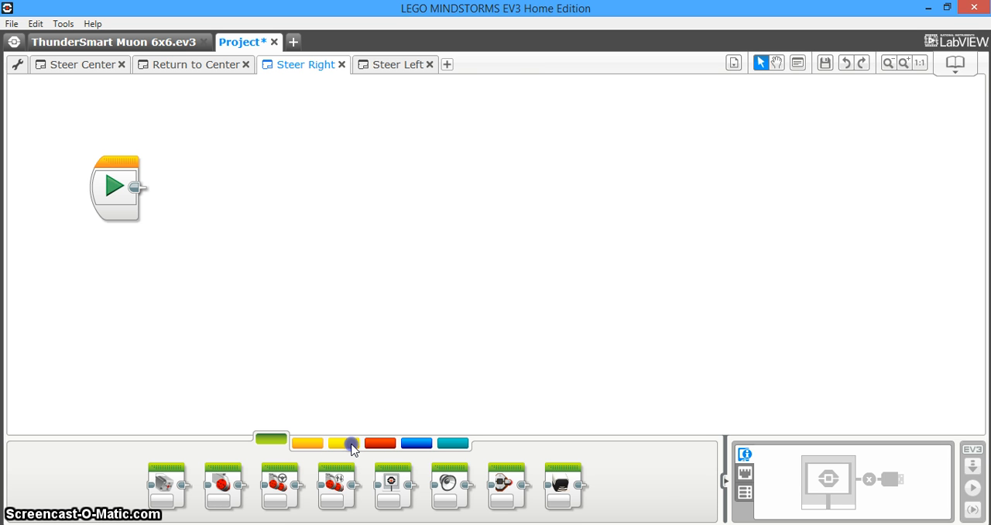
click(344, 442)
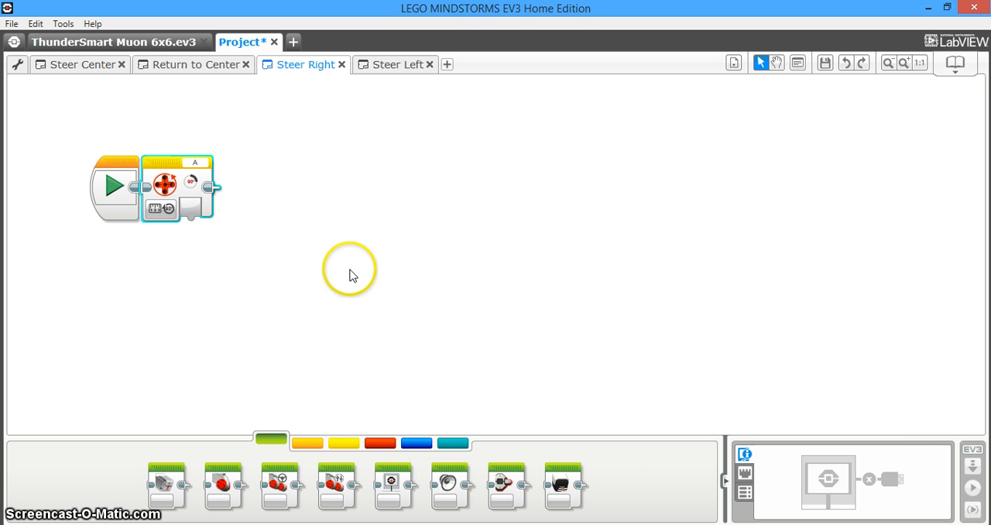
click(381, 443)
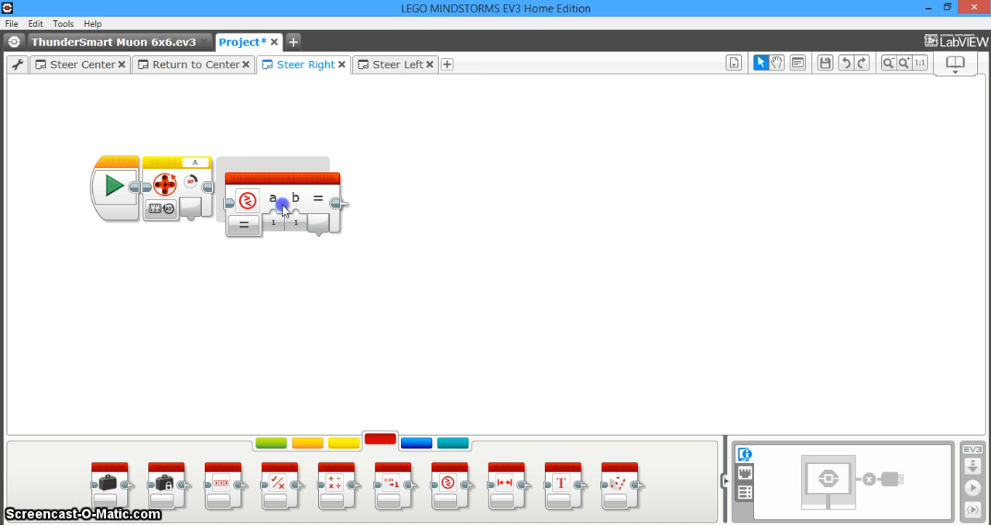
click(308, 443)
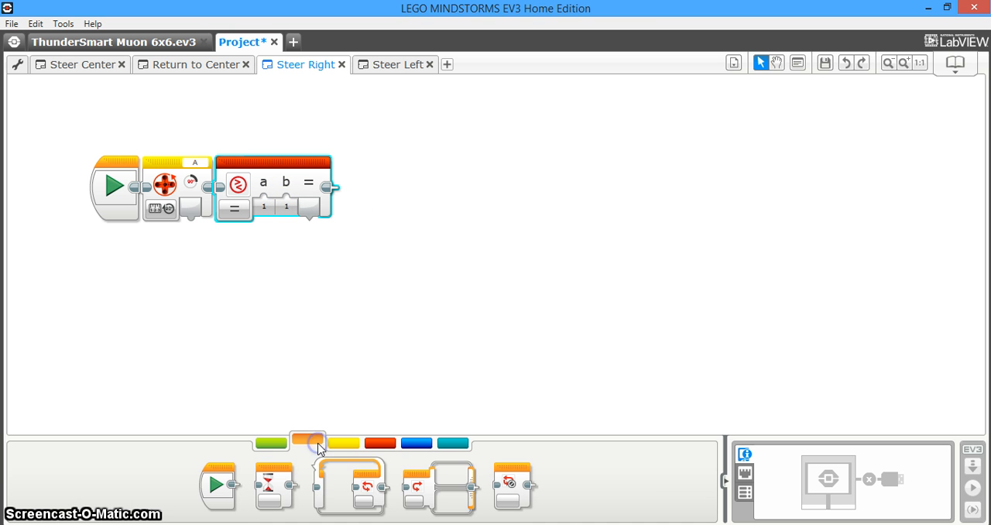
drag(350, 486, 470, 281)
text(20)
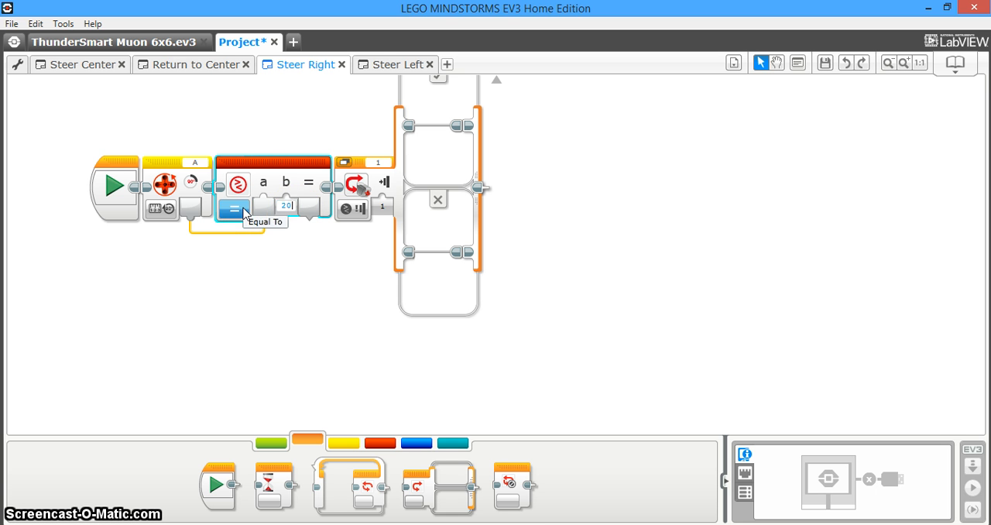
- Set Compare to Less Than or Equal To 20 and wire its result into a Logic-mode switch
click(235, 209)
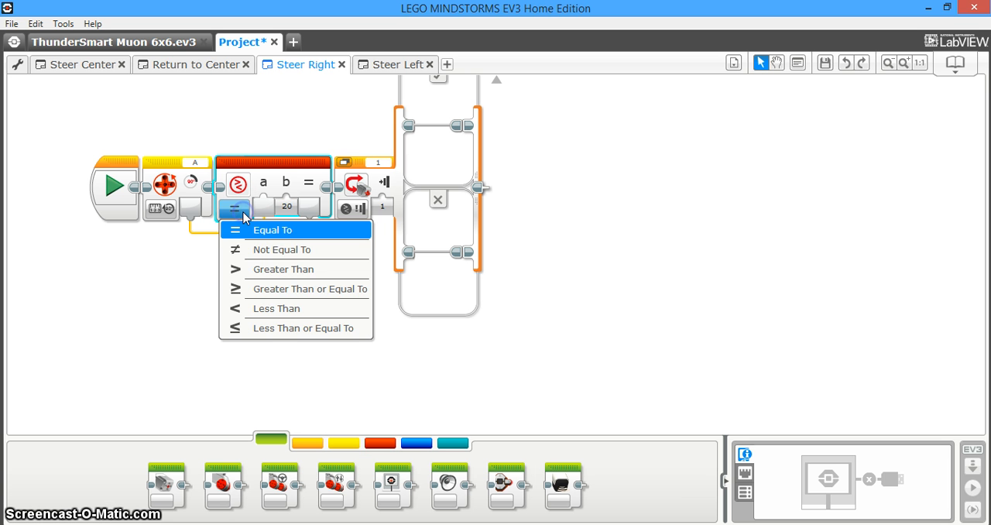
mouse_move(294, 328)
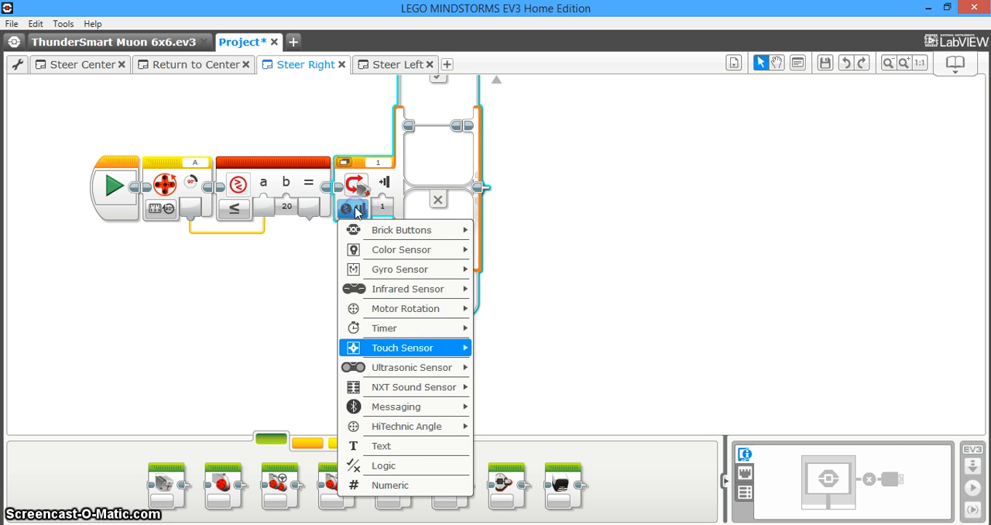
mouse_move(390, 464)
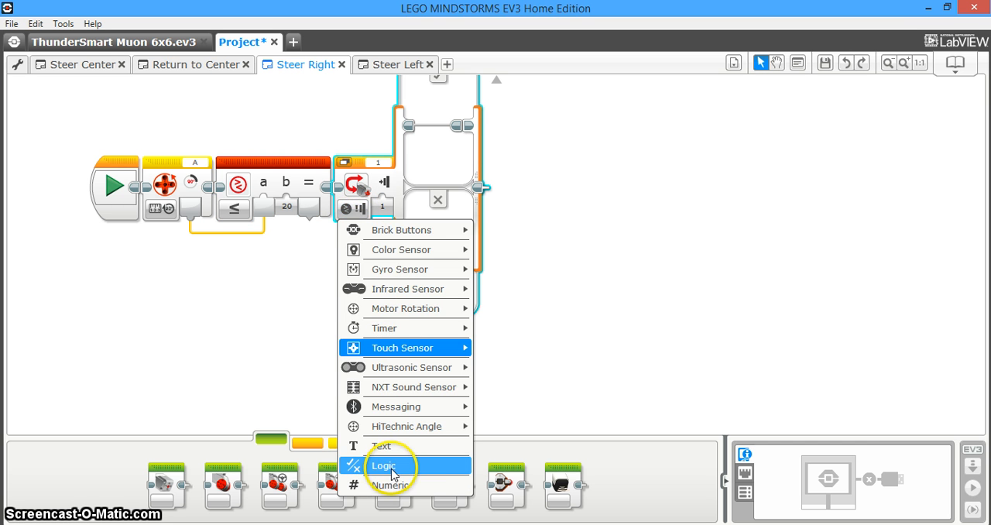
click(384, 464)
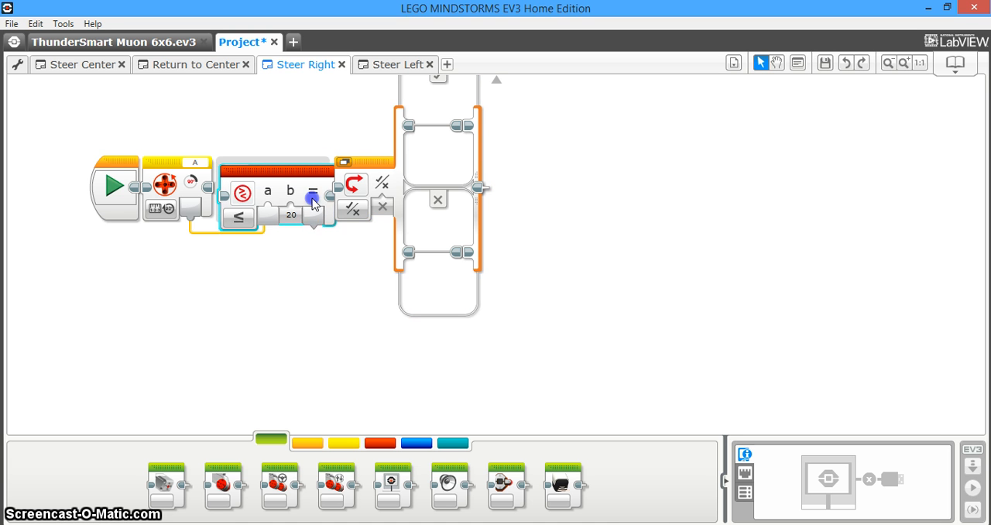
click(313, 193)
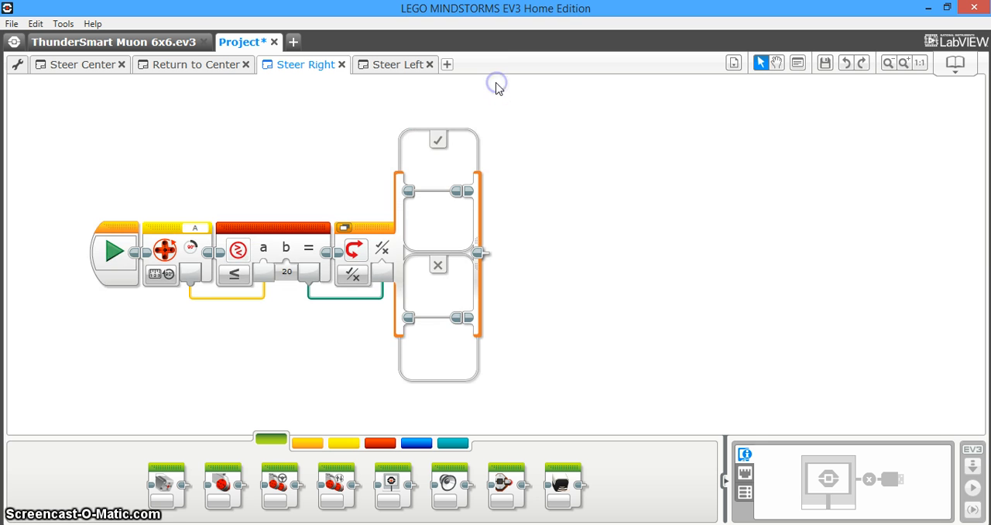
mouse_move(200, 452)
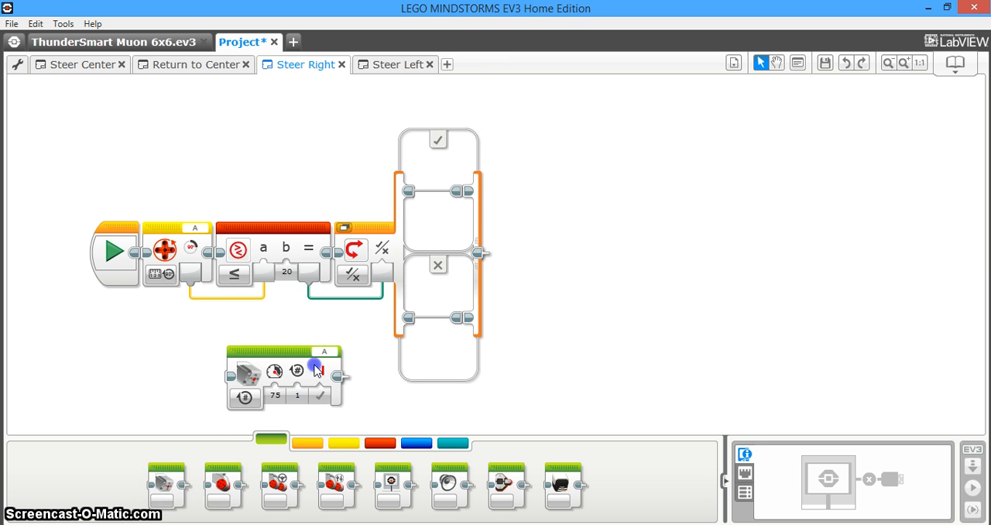
- Place a Medium Motor block set to Off in the switch's false case
drag(313, 368, 424, 338)
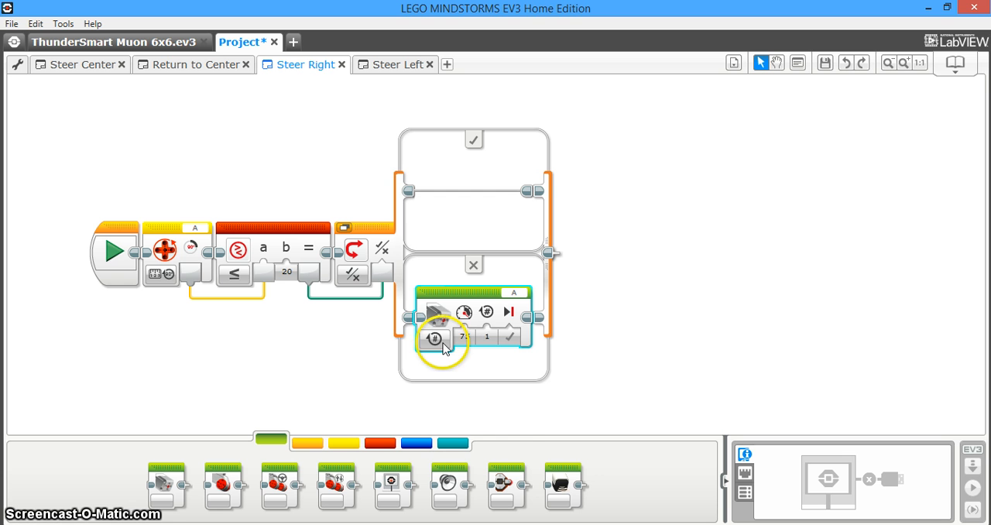
click(434, 338)
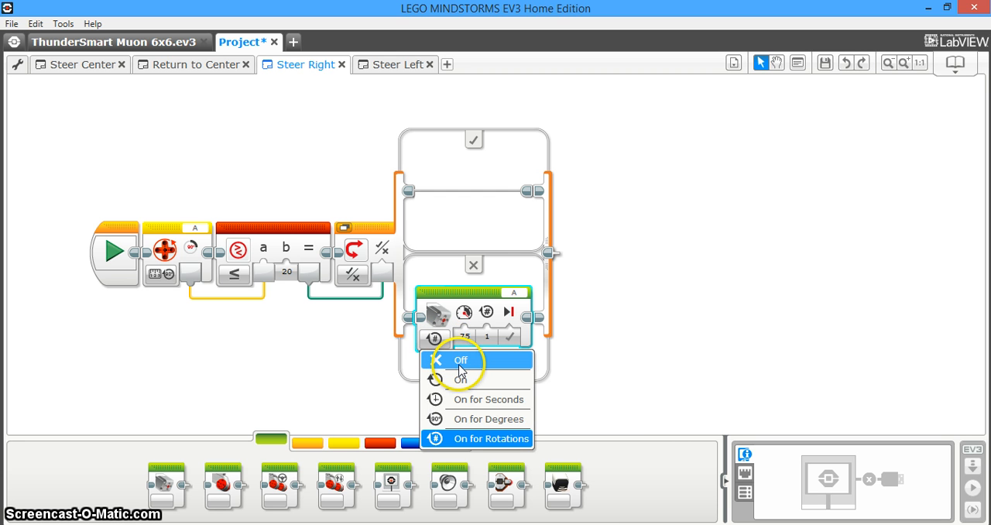
click(460, 360)
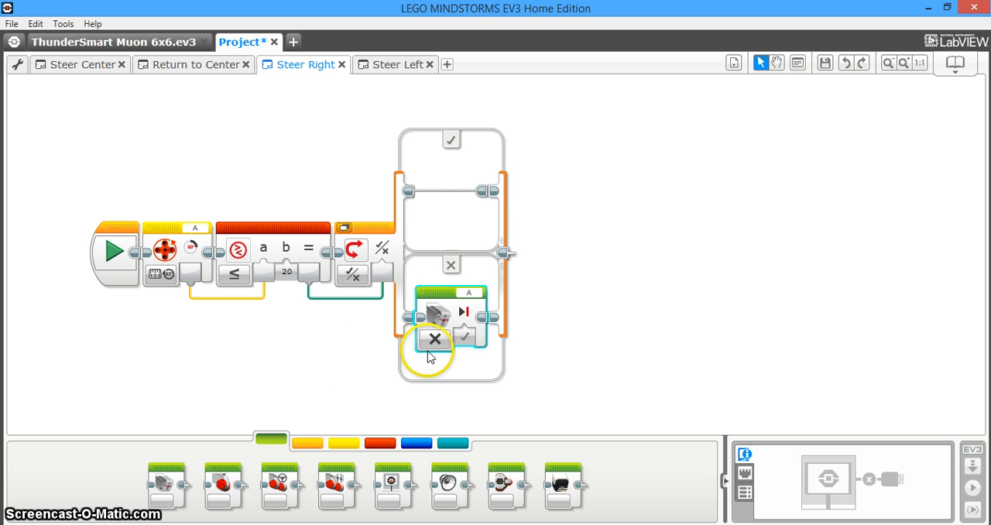
mouse_move(349, 394)
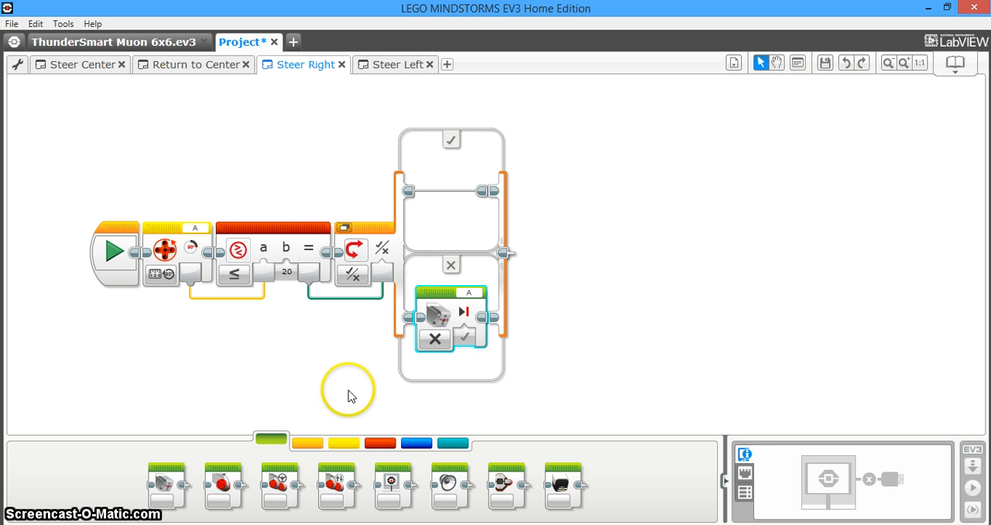
mouse_move(421, 147)
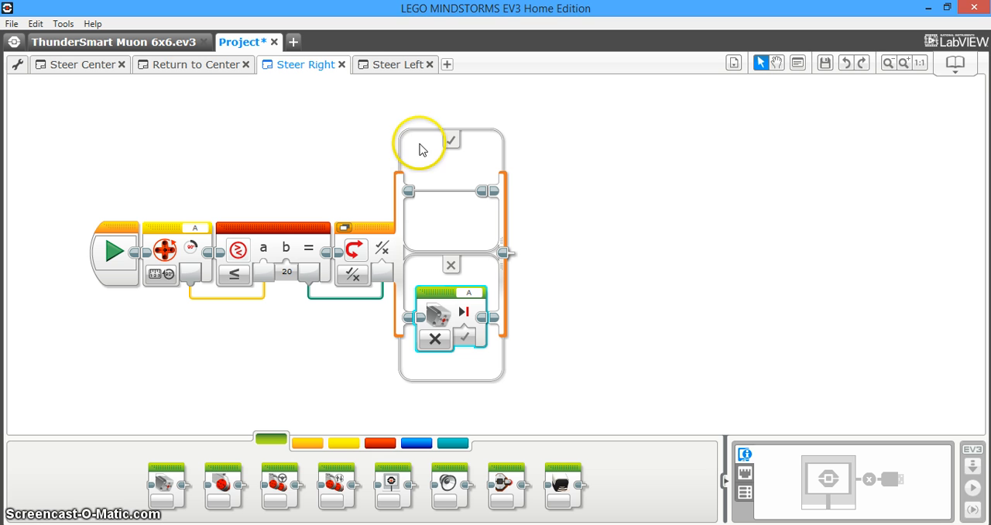
mouse_move(564, 223)
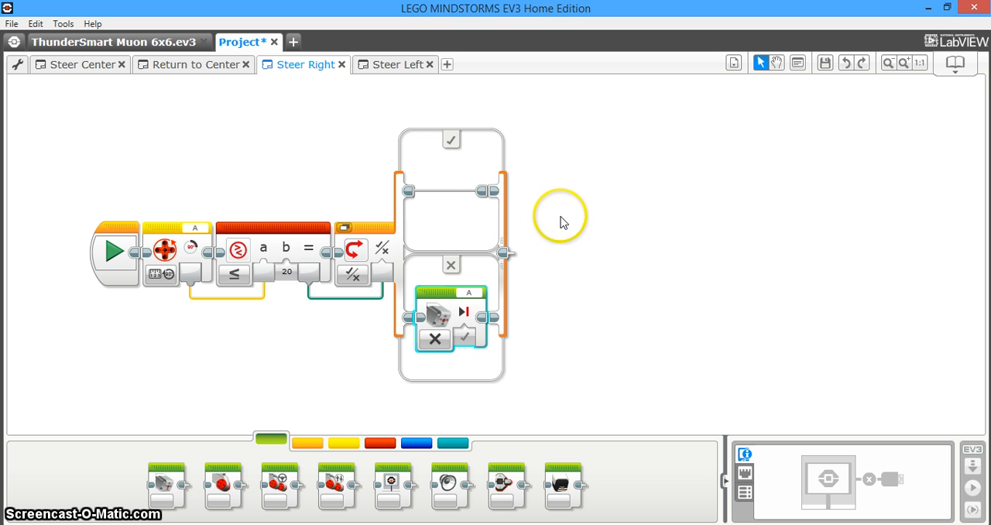
mouse_move(564, 223)
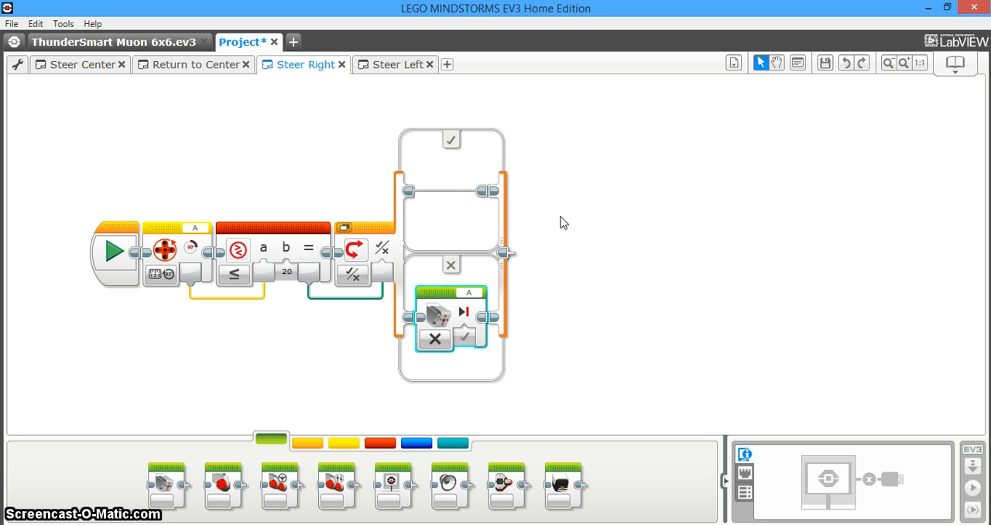
- Put a Loop in the true case holding a Medium Motor block set to run On continuously
click(332, 335)
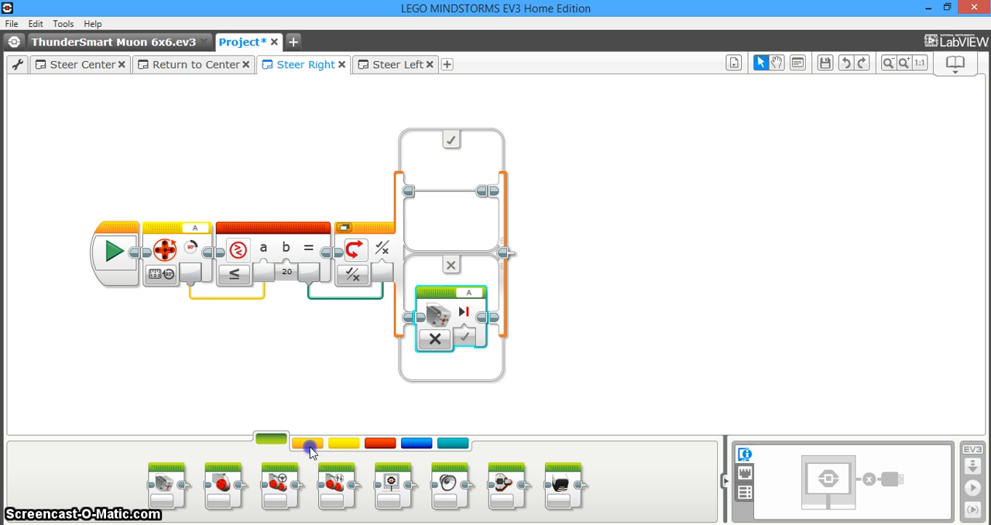
click(306, 442)
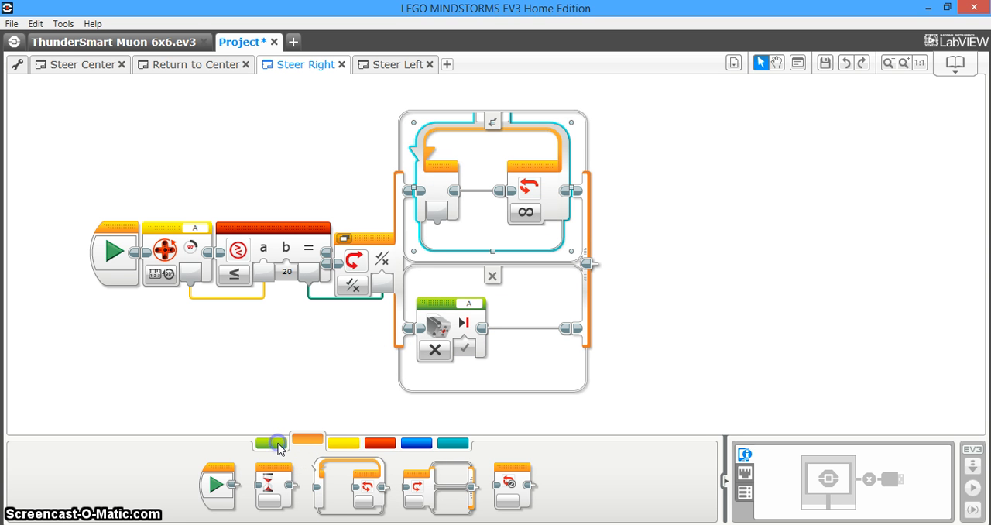
click(276, 443)
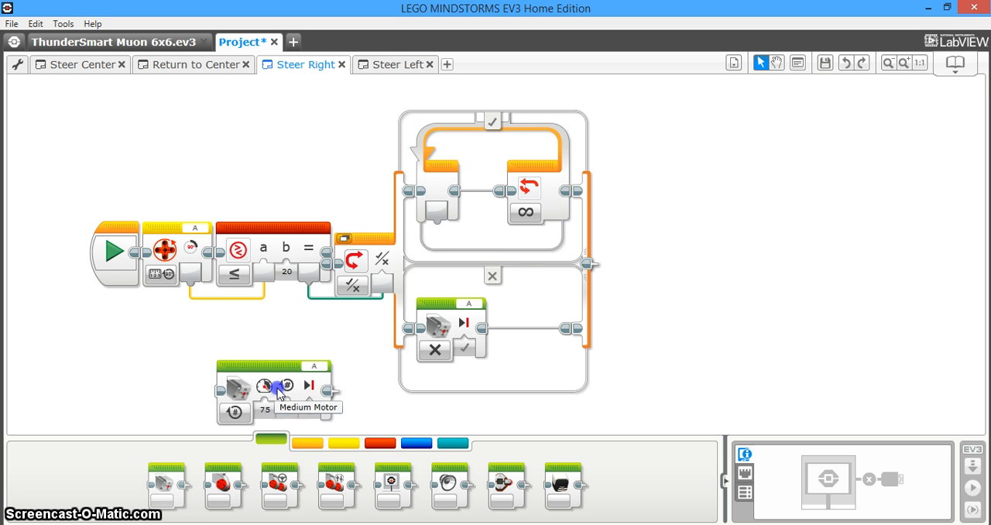
drag(278, 394, 496, 229)
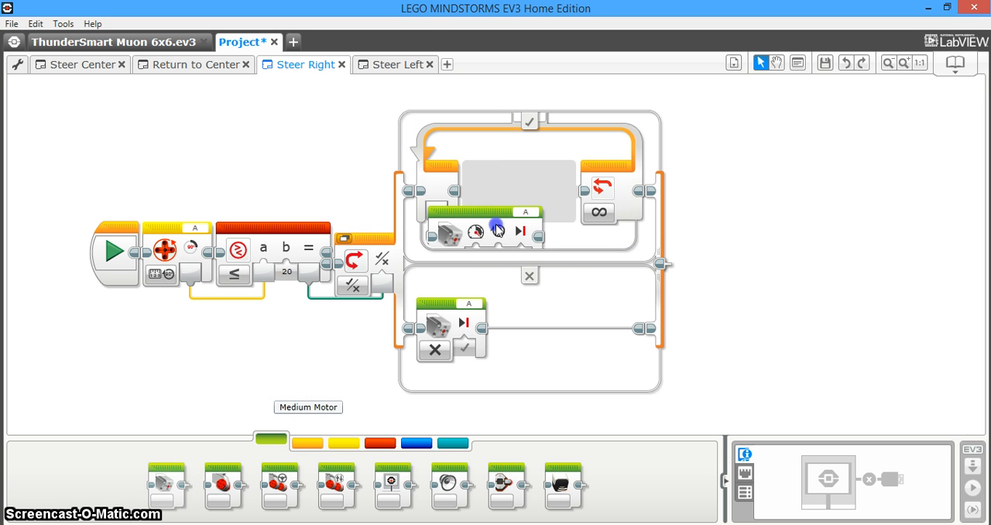
click(501, 223)
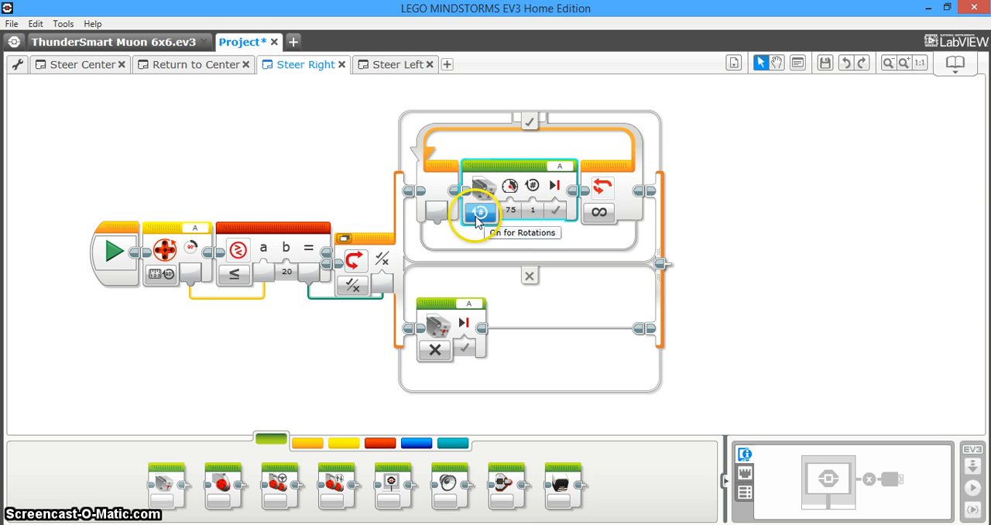
click(480, 212)
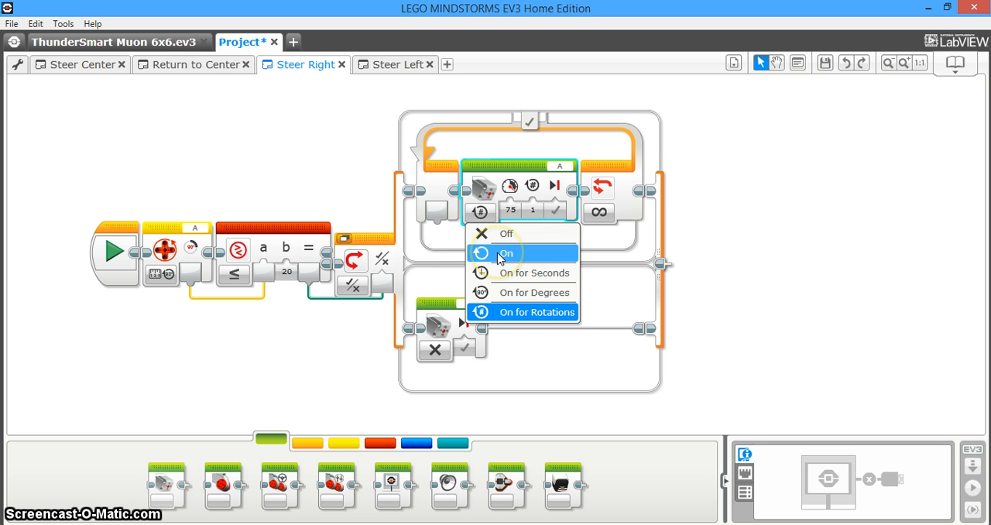
click(504, 254)
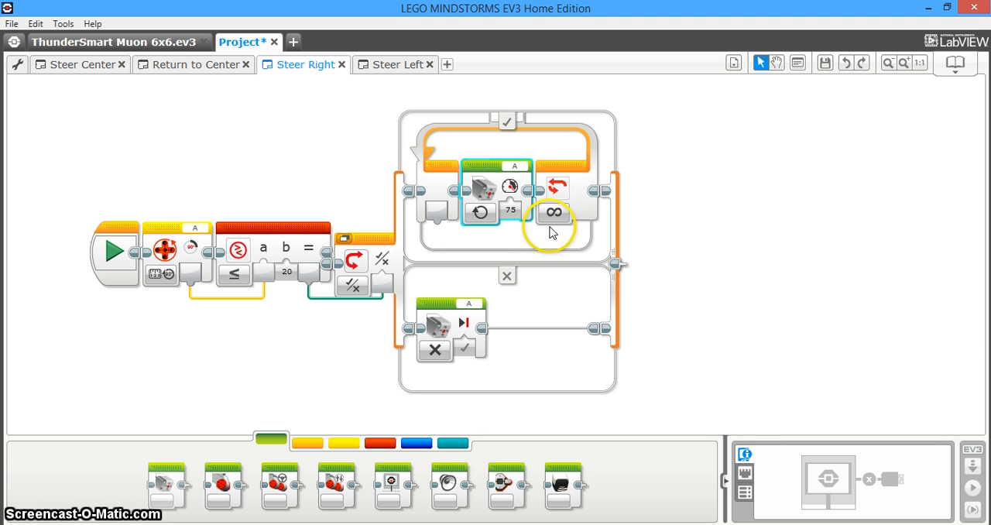
mouse_move(552, 212)
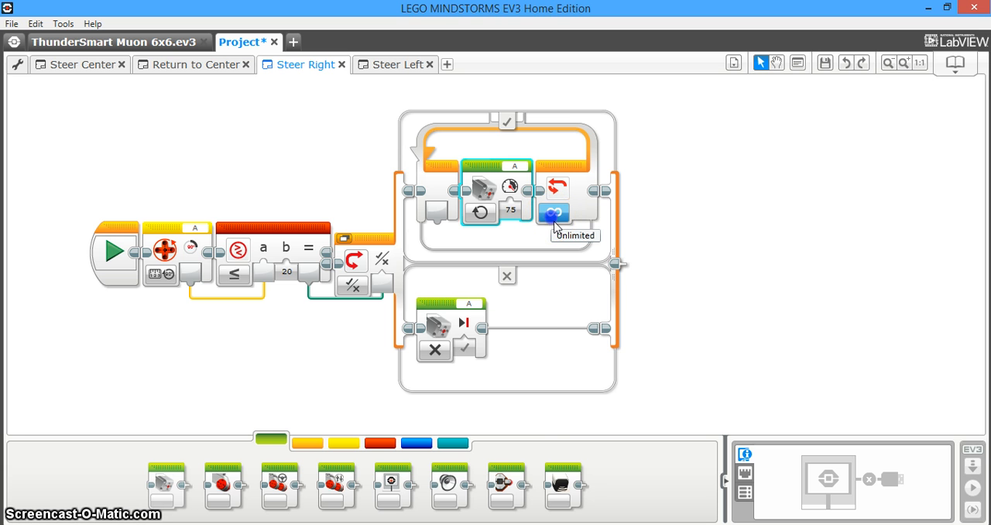
- Set the loop's exit condition to Motor Rotation degrees
click(555, 214)
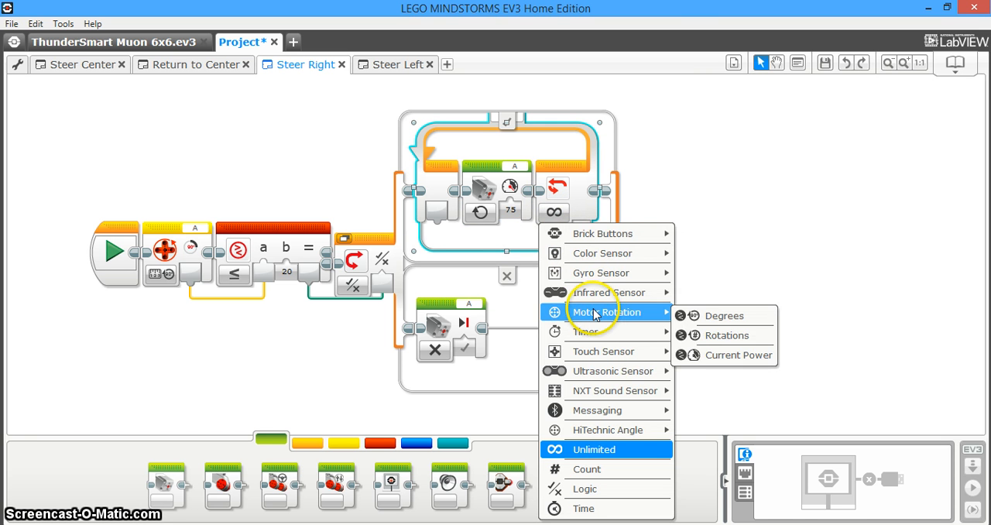
mouse_move(700, 316)
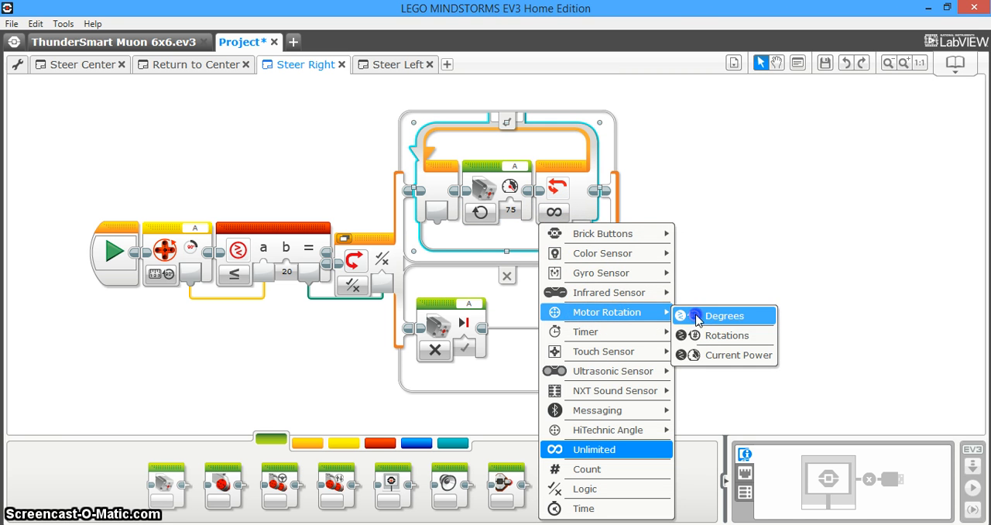
click(725, 316)
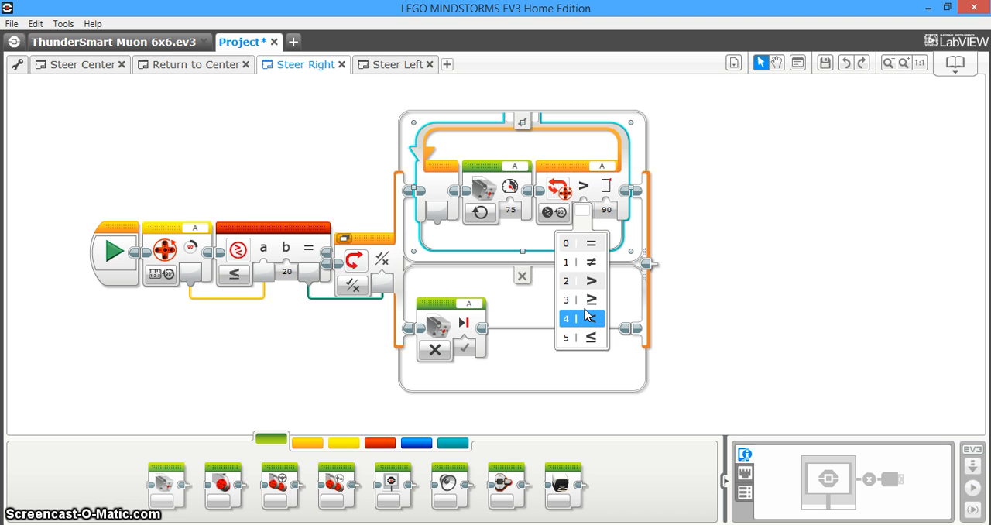
- Make the loop end when motor rotation is Greater Than or Equal To 20 degrees
click(576, 300)
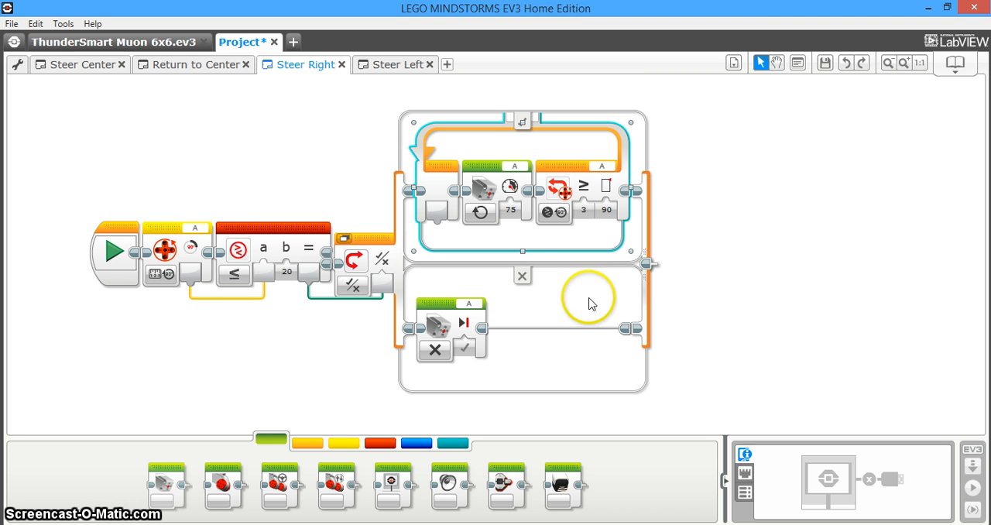
click(607, 211)
text(20)
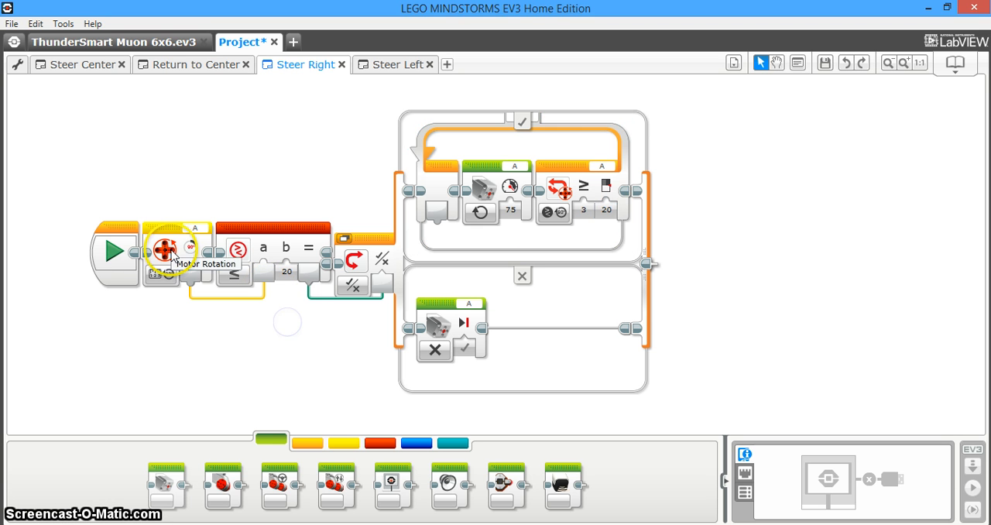
mouse_move(286, 297)
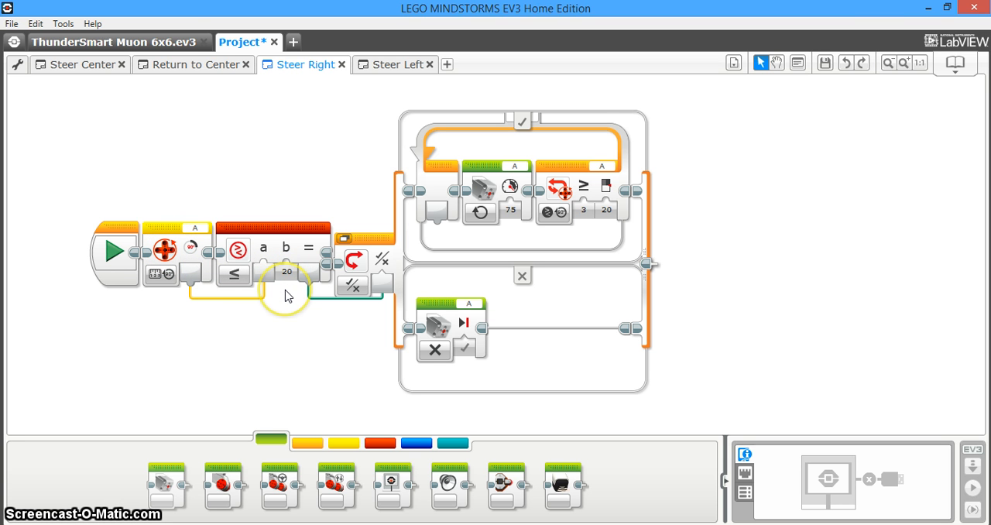
mouse_move(286, 297)
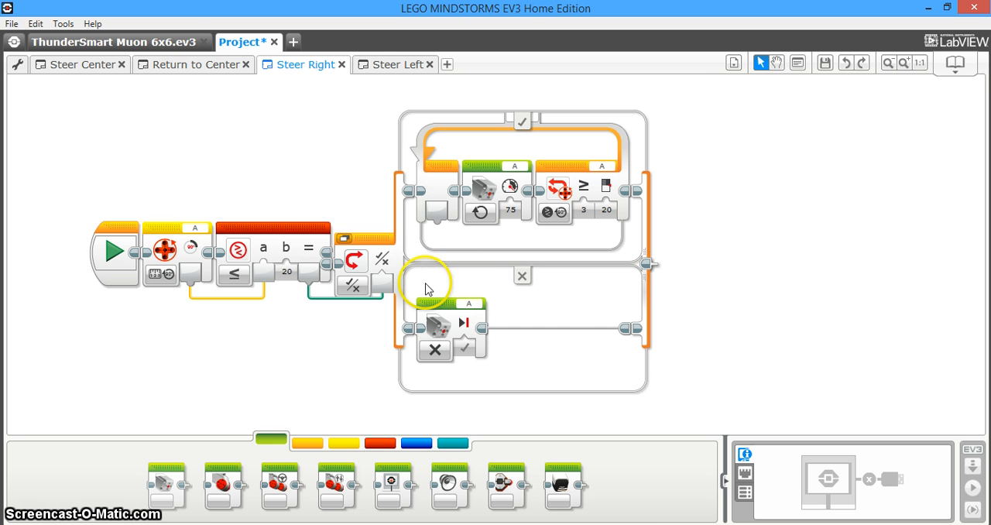
mouse_move(310, 319)
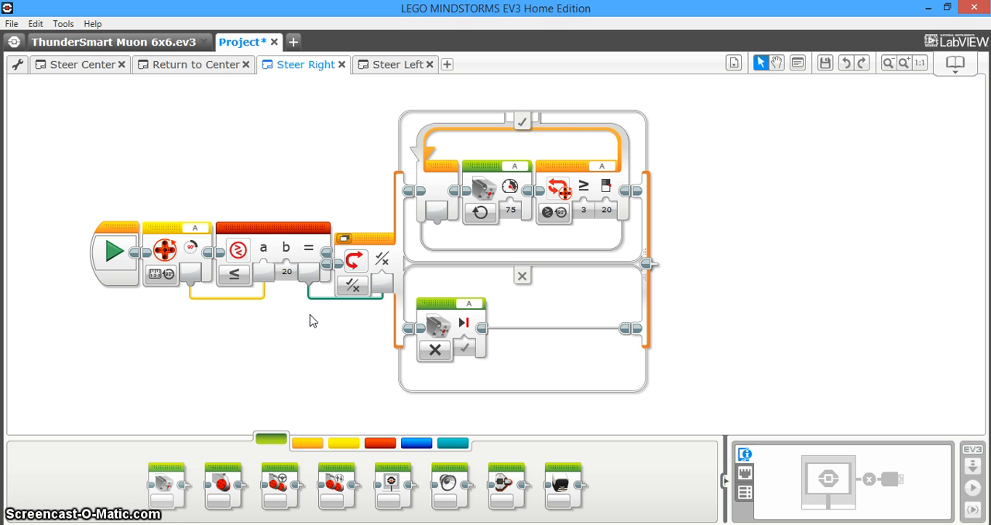
mouse_move(462, 146)
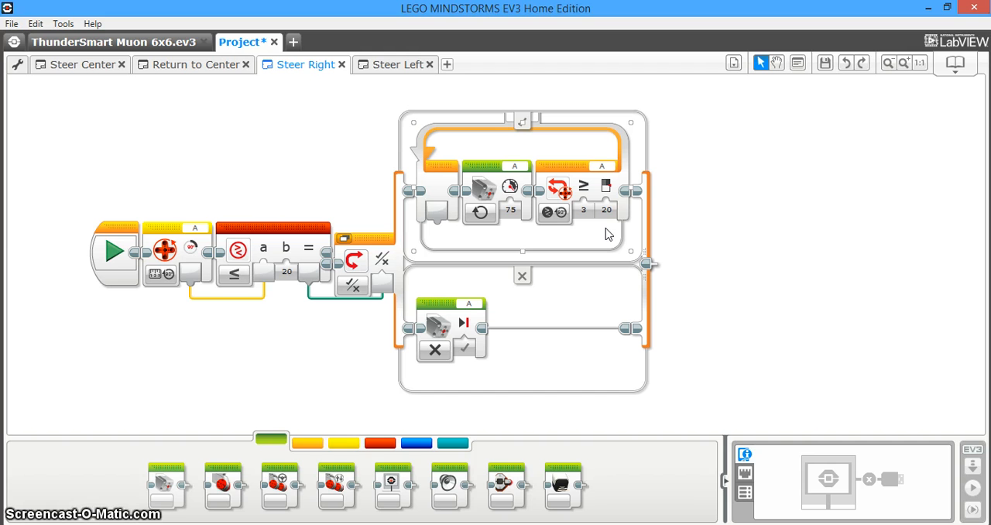
mouse_move(443, 121)
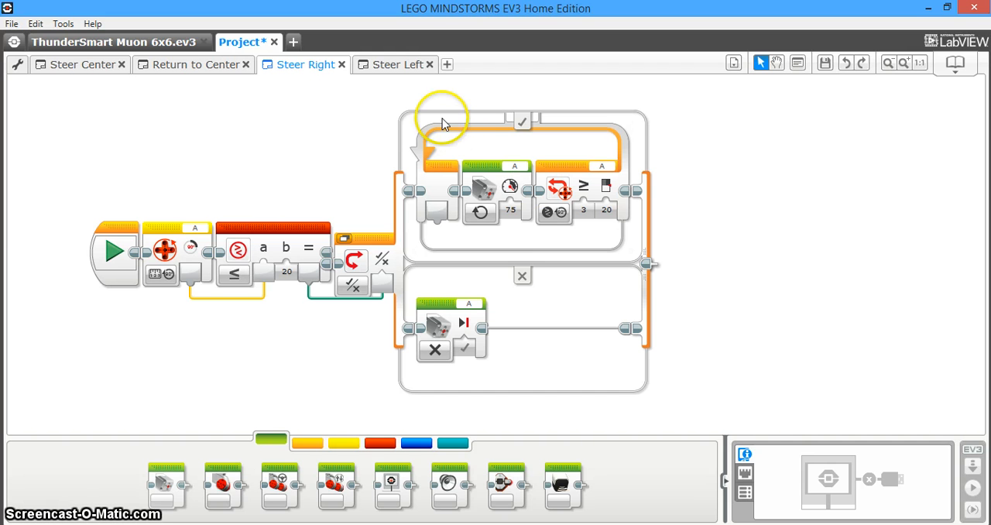
mouse_move(435, 96)
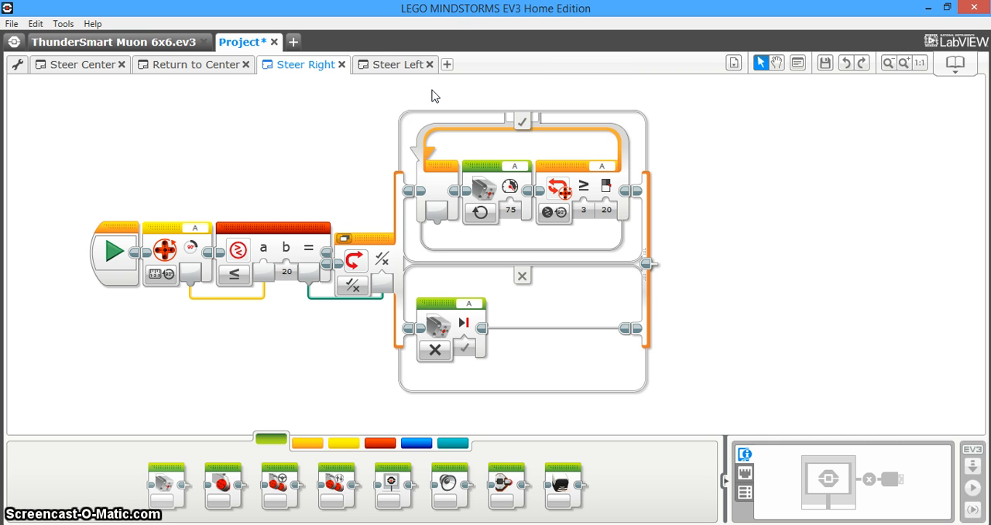
click(286, 273)
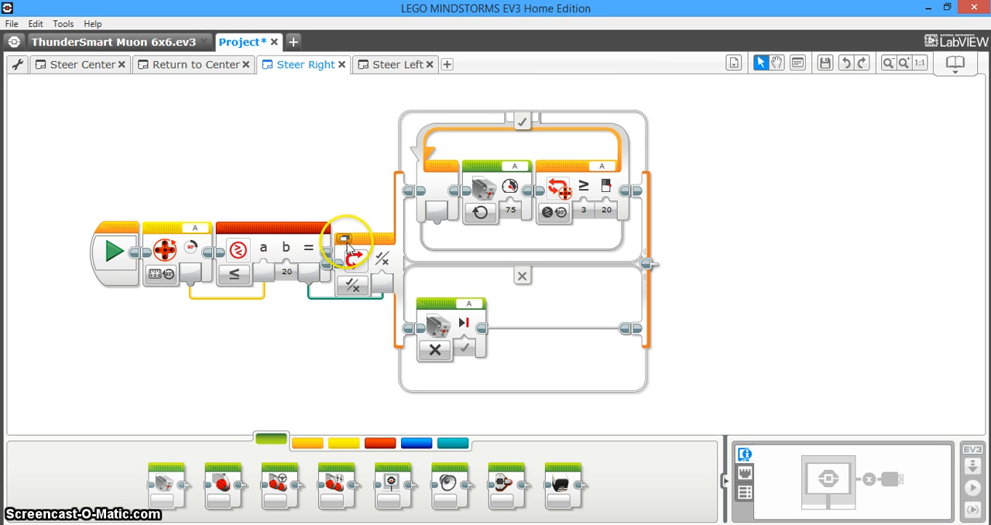
mouse_move(297, 229)
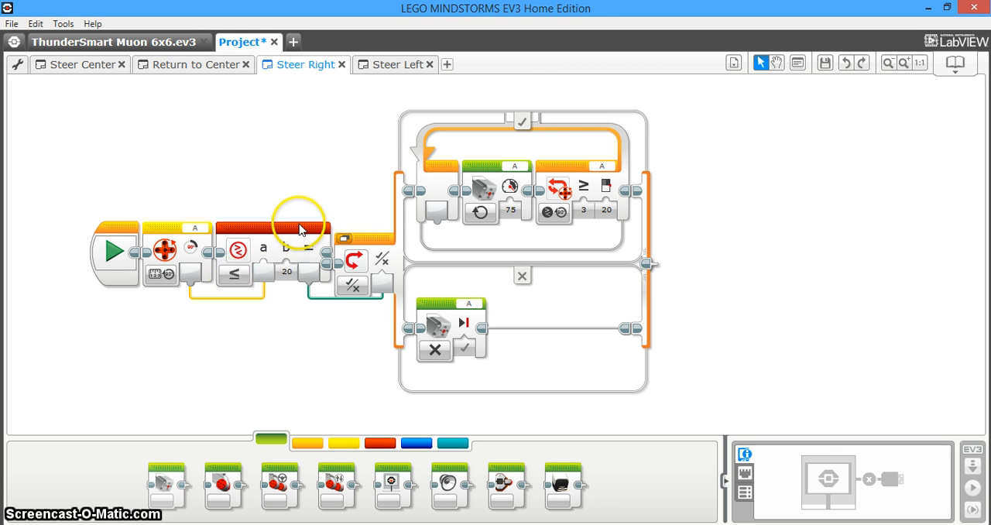
mouse_move(368, 176)
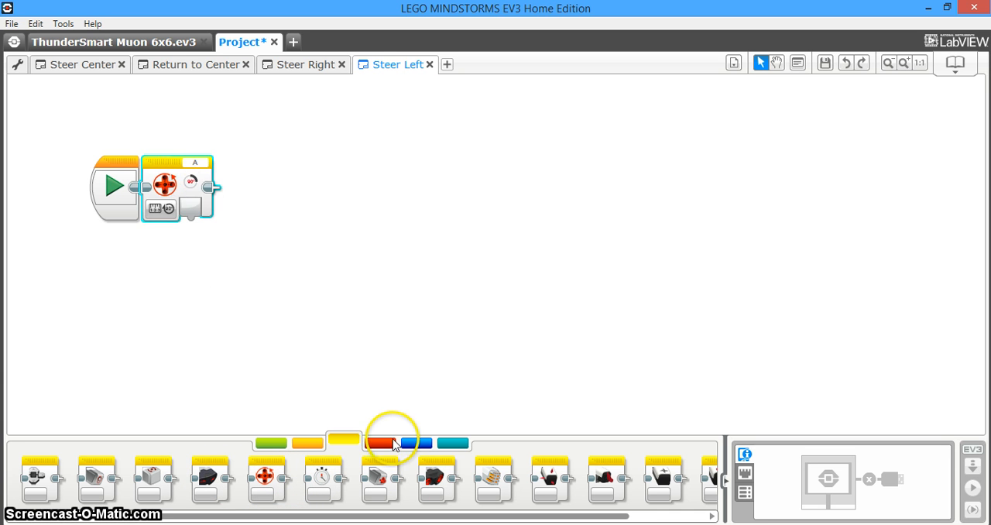
- Place a Switch block after the Compare block in Steer Left
click(381, 443)
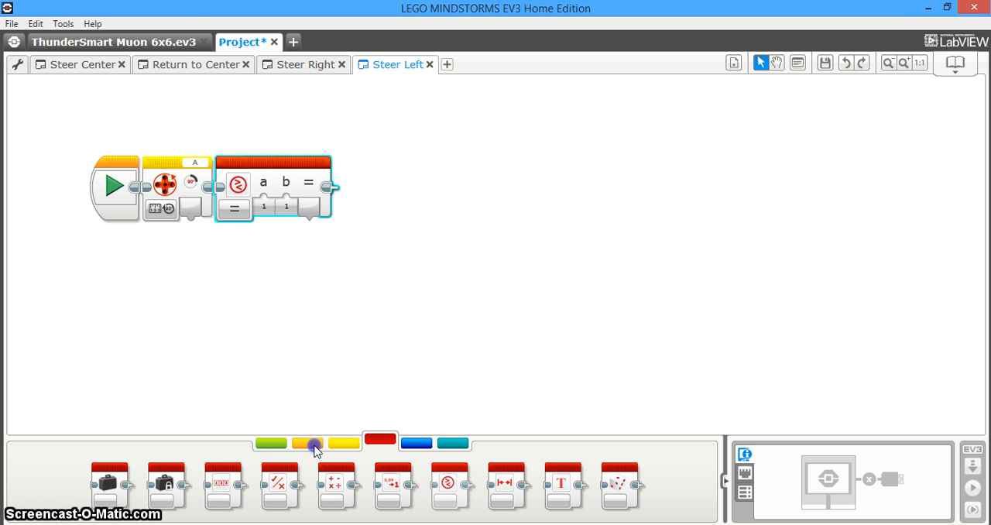
click(307, 443)
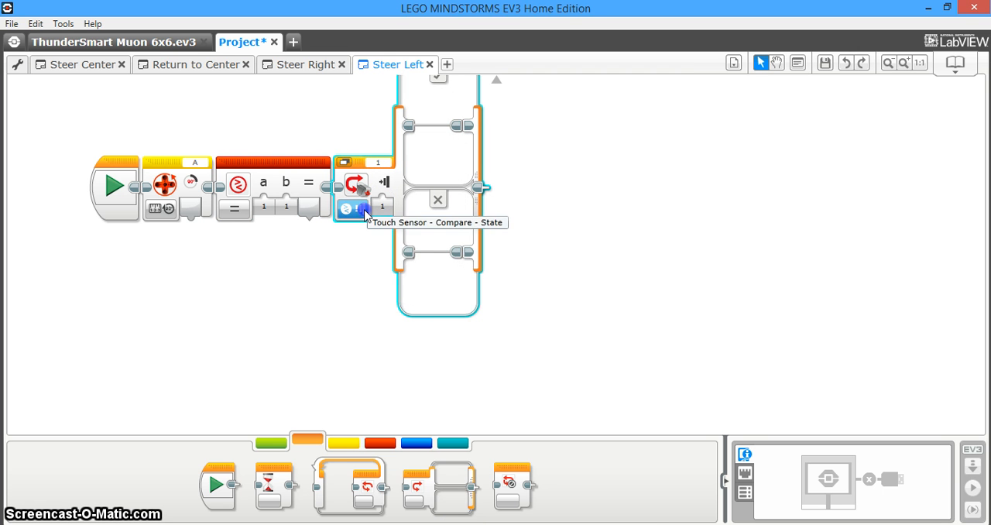
- Set the switch to Logic mode and Compare to Greater Than or Equal To -20
click(353, 207)
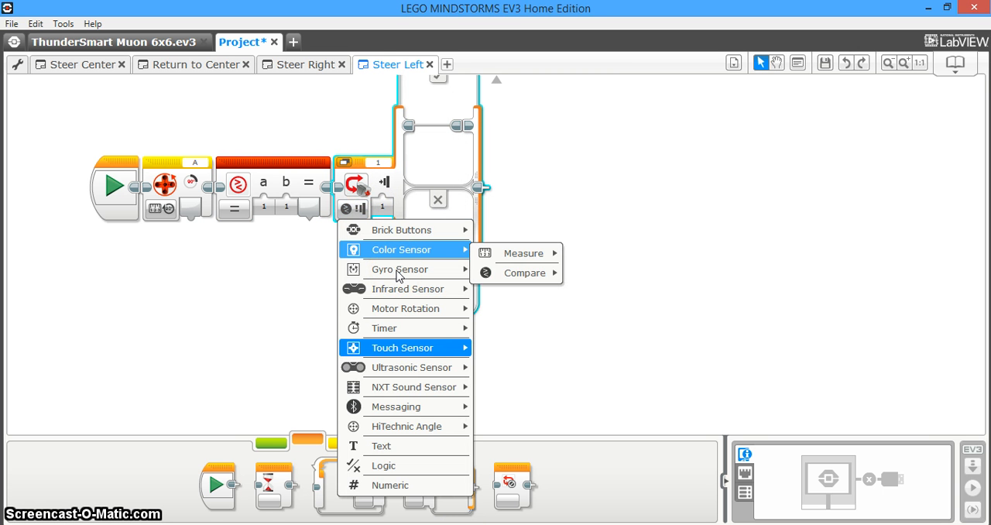
click(384, 464)
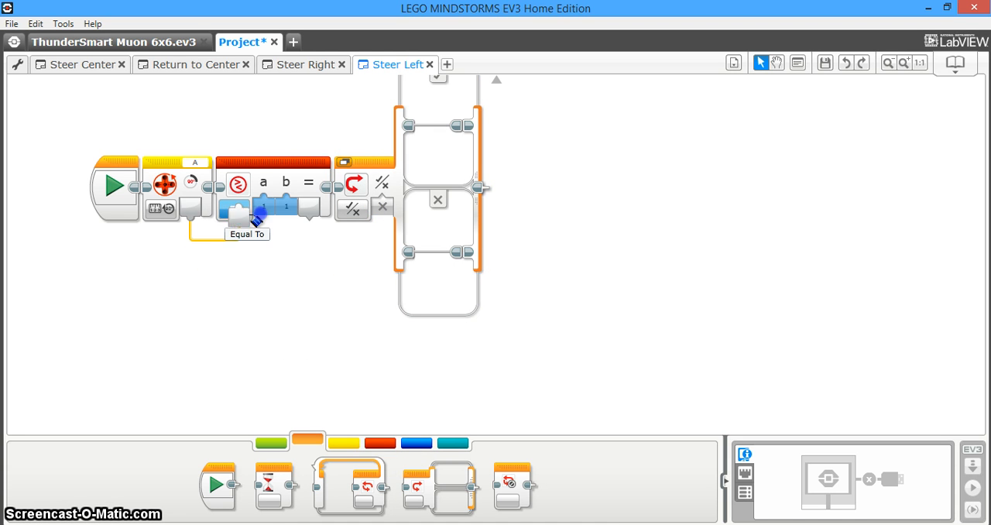
mouse_move(260, 217)
text(-20)
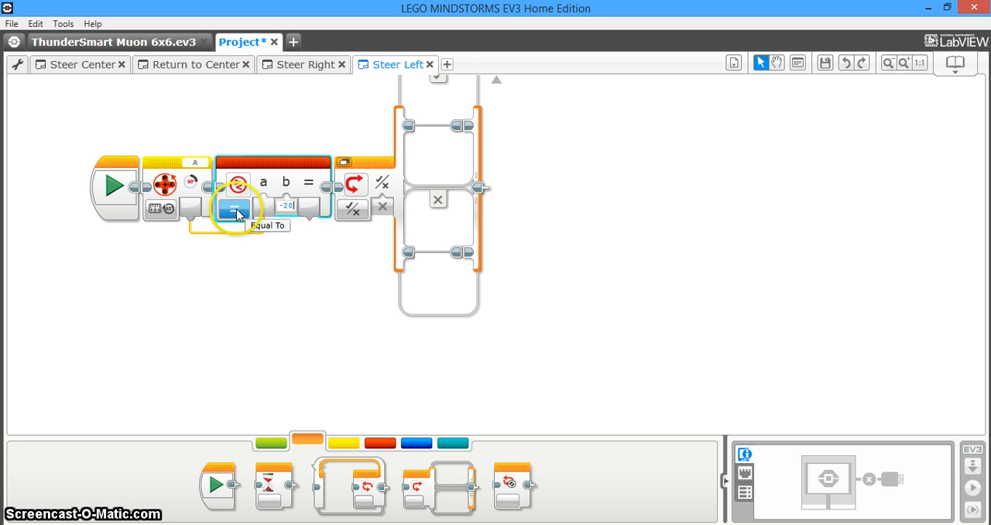
click(235, 209)
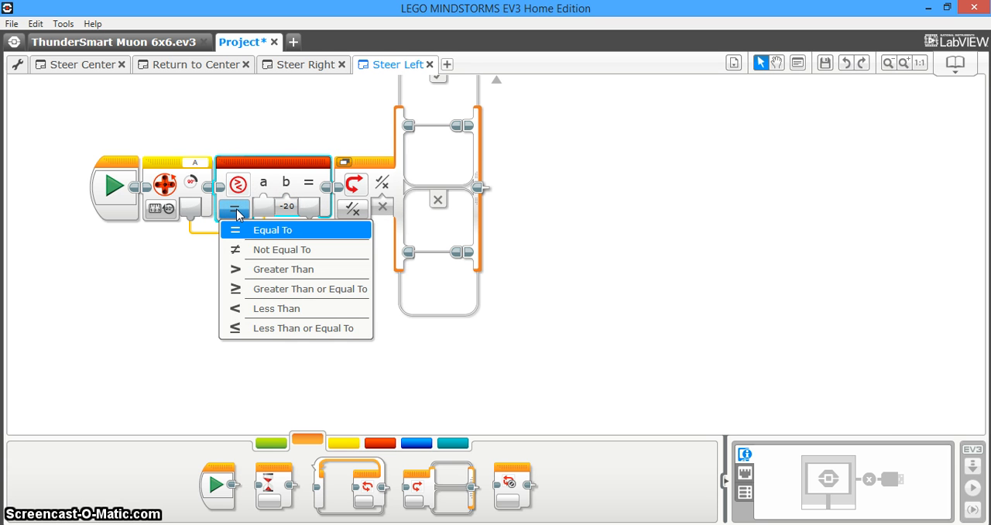
click(310, 288)
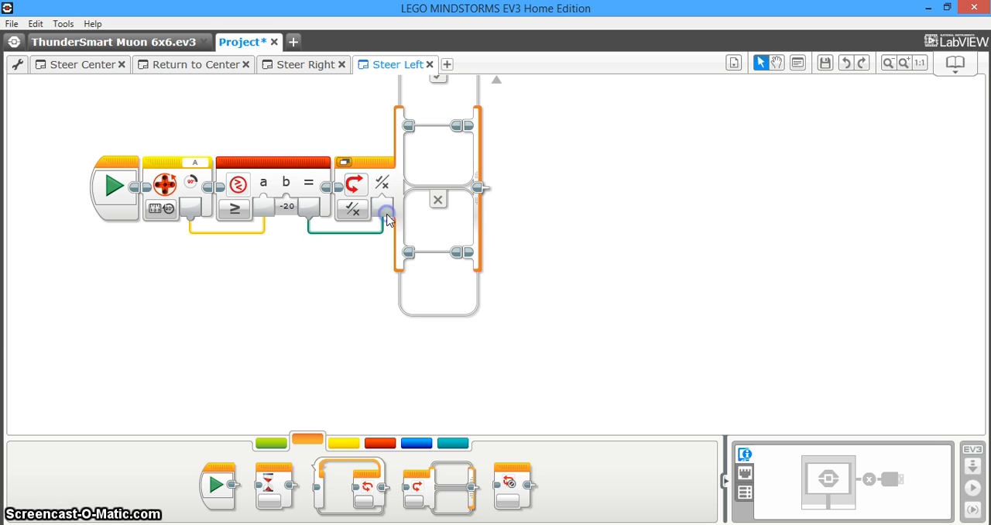
- Place a Medium Motor block set to Off in Steer Left's false case
click(271, 442)
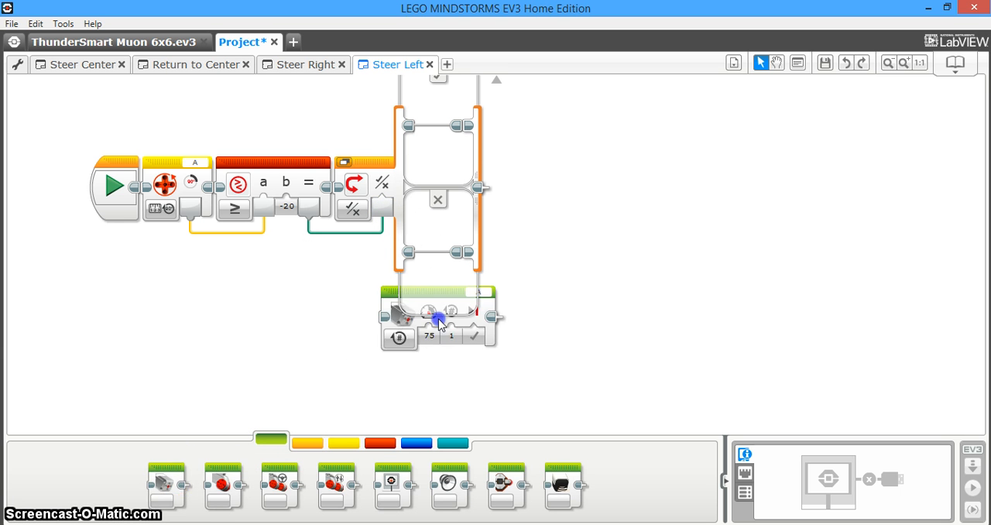
click(435, 272)
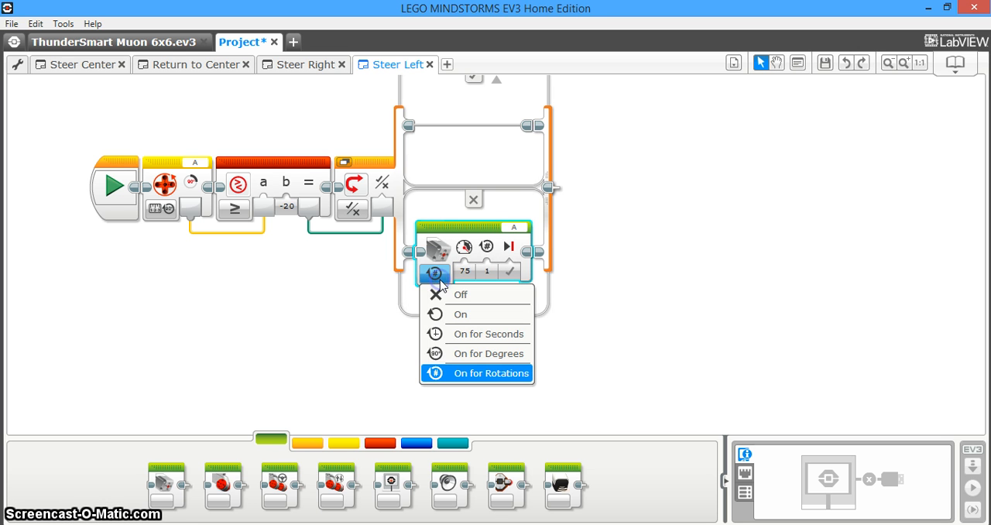
click(460, 294)
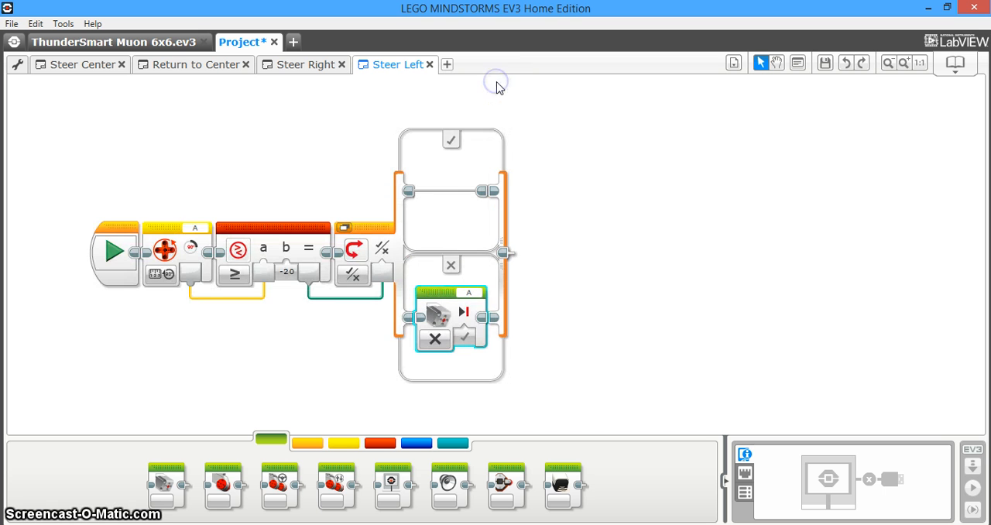
click(306, 442)
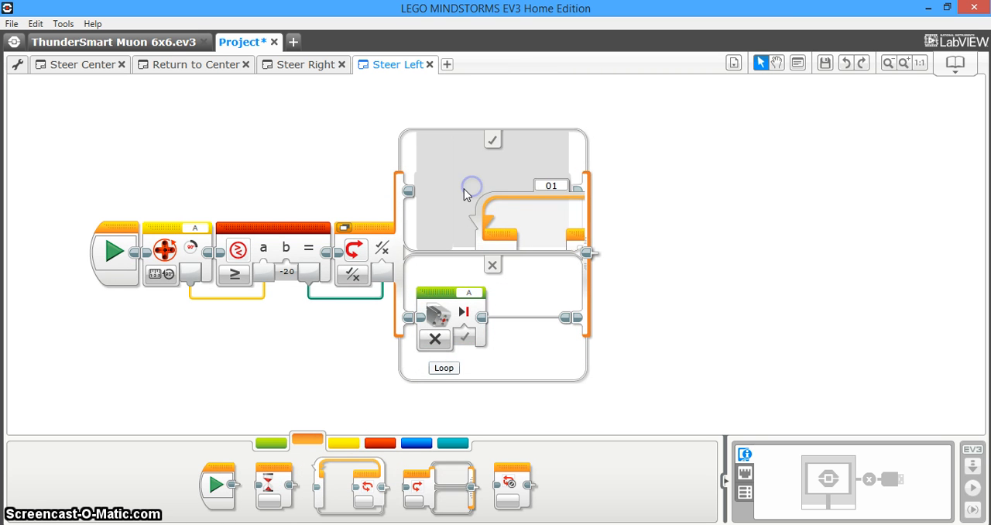
- Put a Loop in the true case with a Medium Motor running On at power -75
click(271, 442)
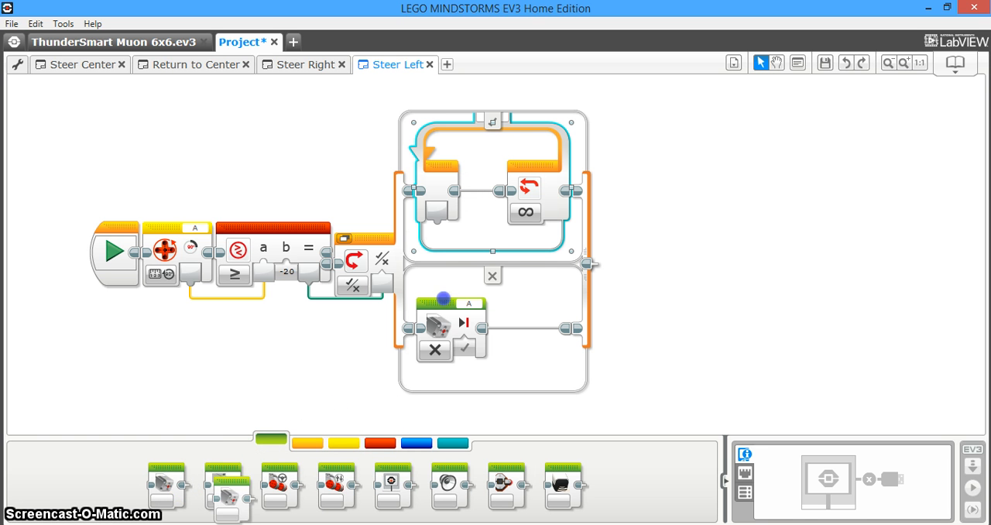
click(480, 213)
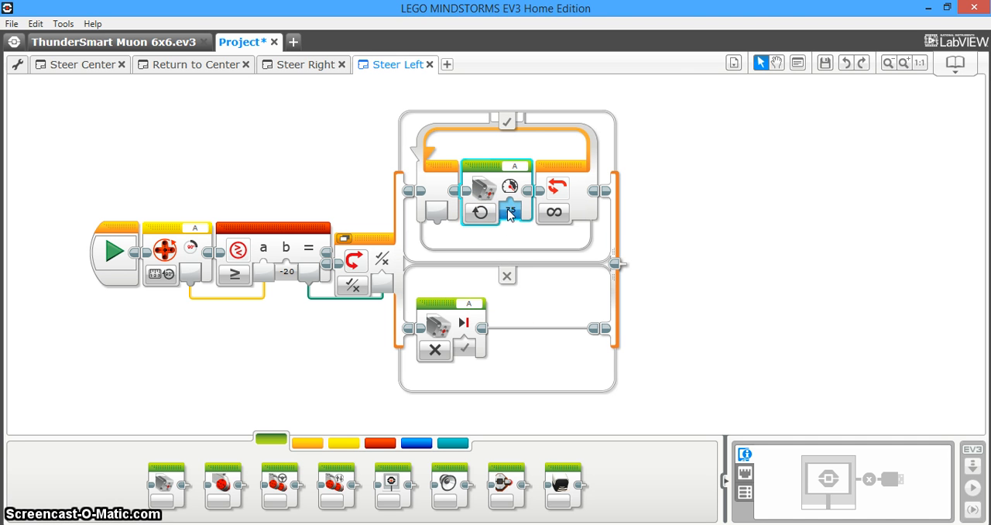
click(510, 212)
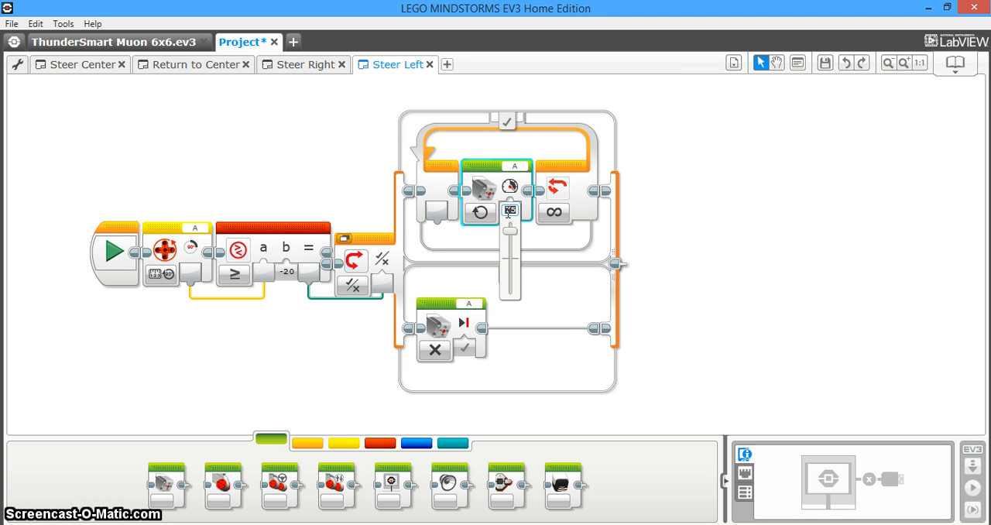
click(509, 210)
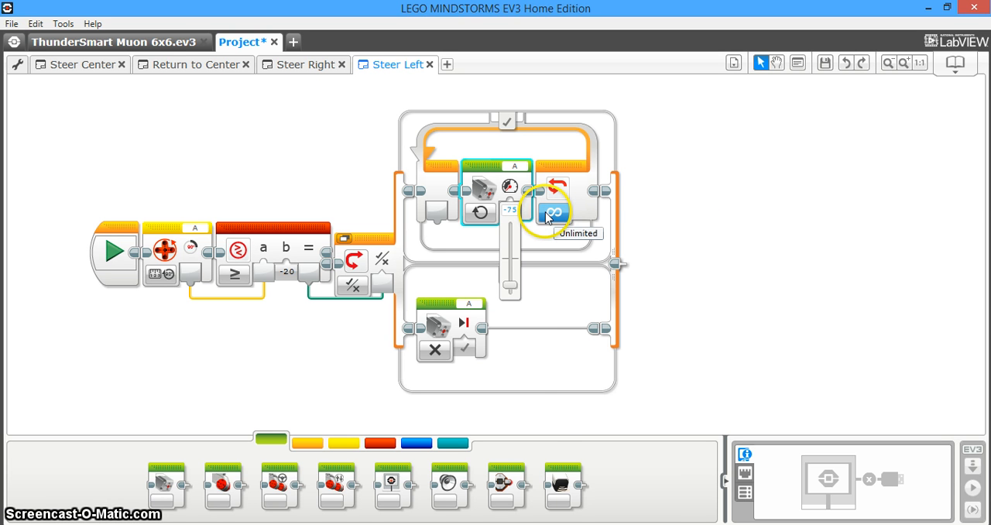
- Set the loop exit condition to Motor Rotation Degrees with a Less Than or Equal To comparison
click(553, 210)
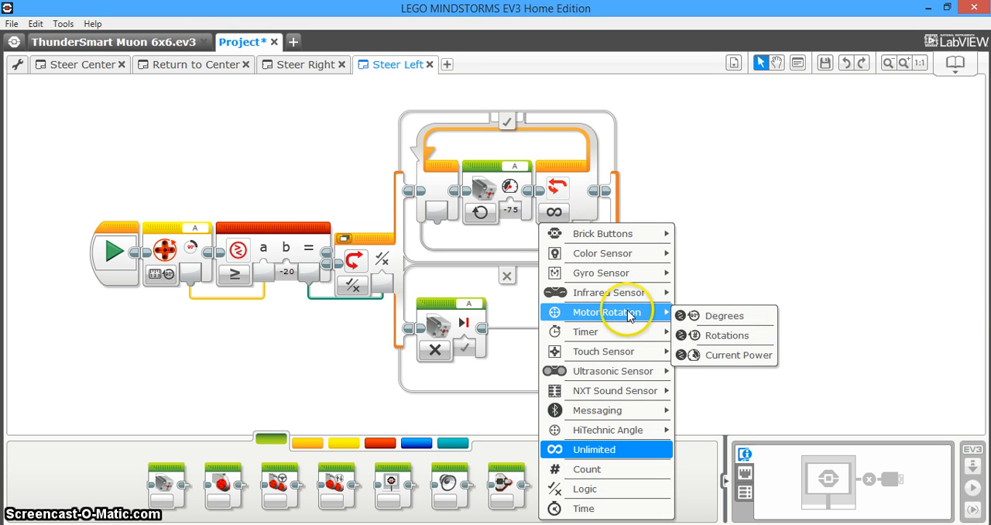
mouse_move(724, 316)
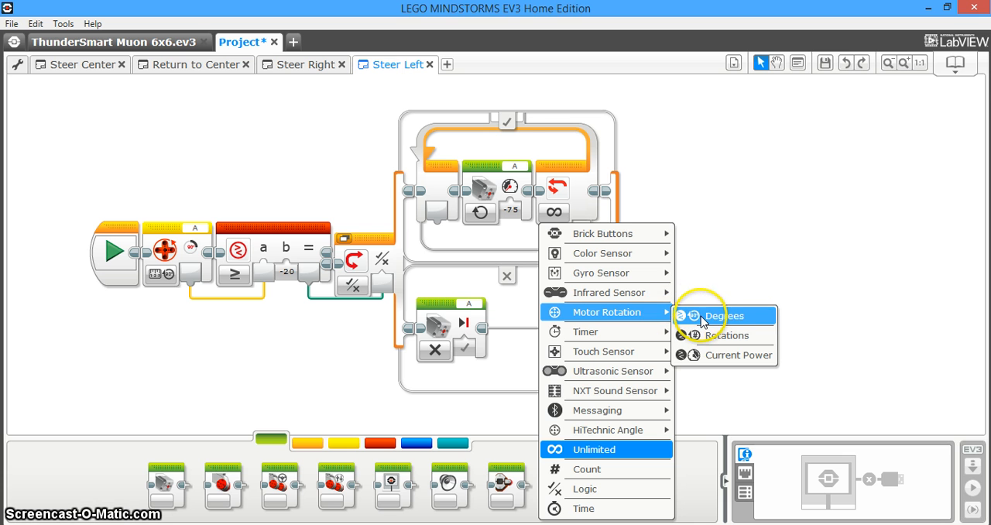
click(725, 315)
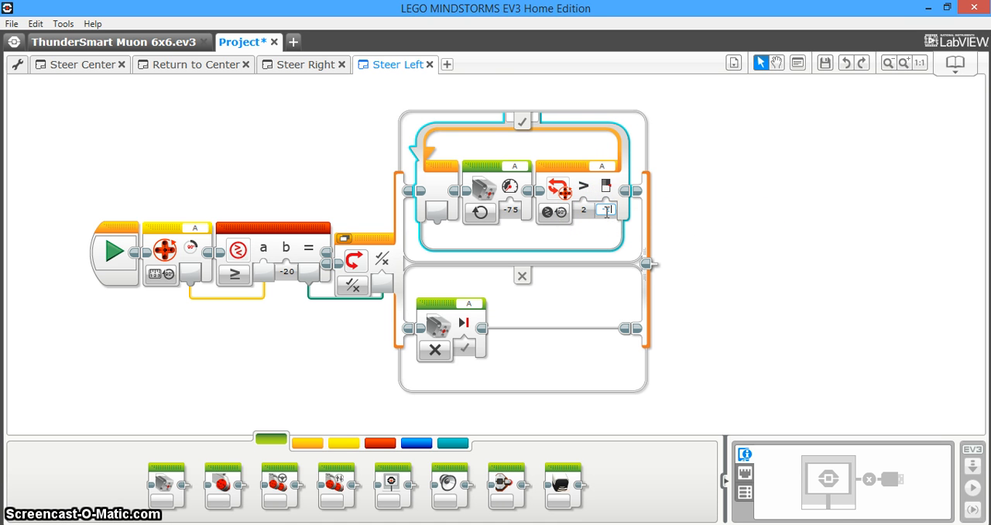
click(579, 210)
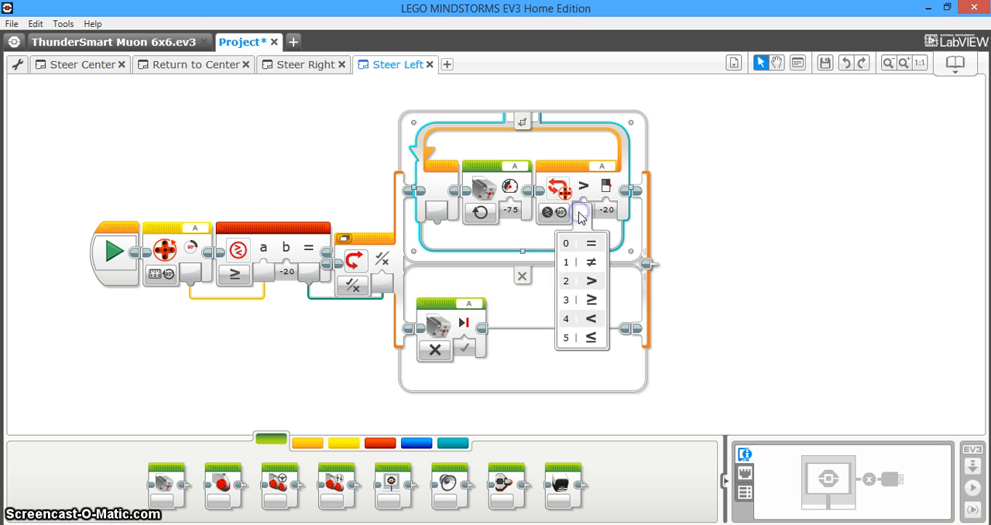
mouse_move(591, 301)
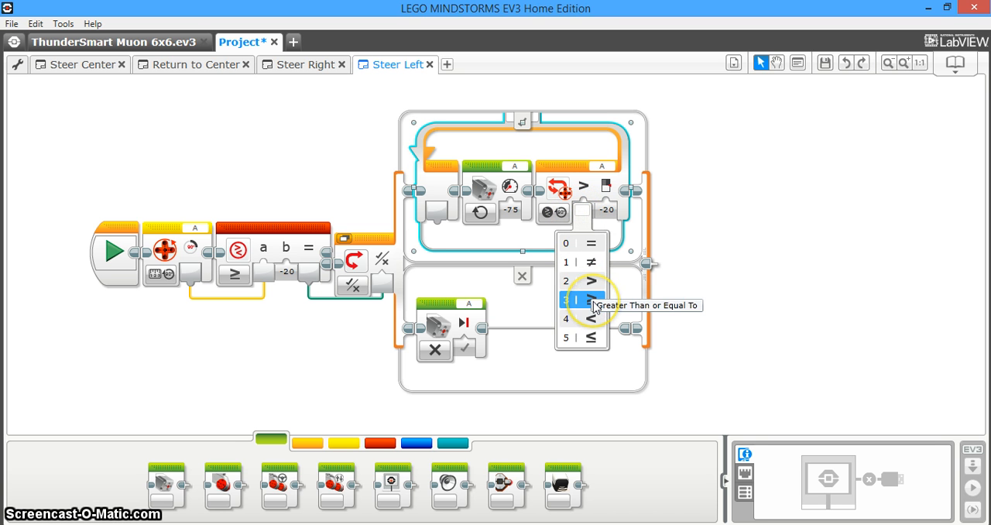
mouse_move(576, 301)
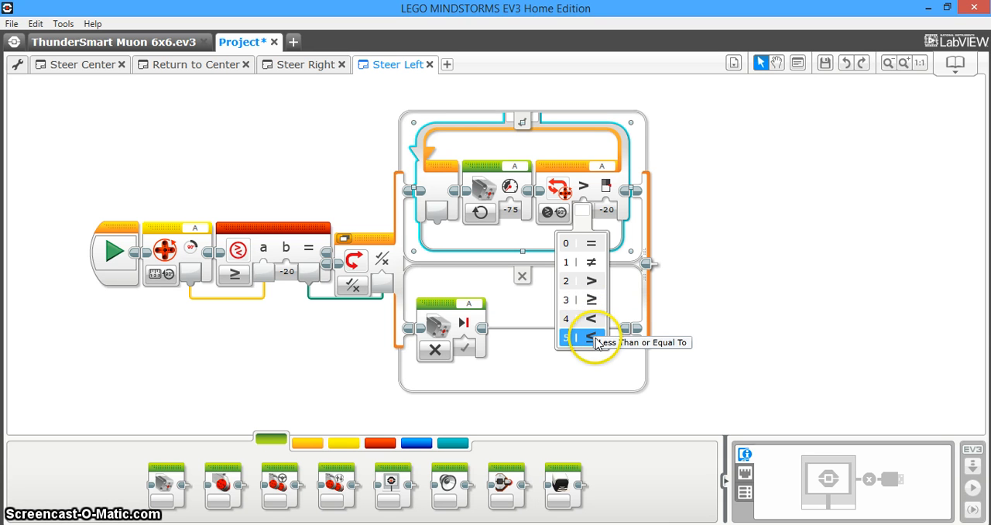
click(576, 338)
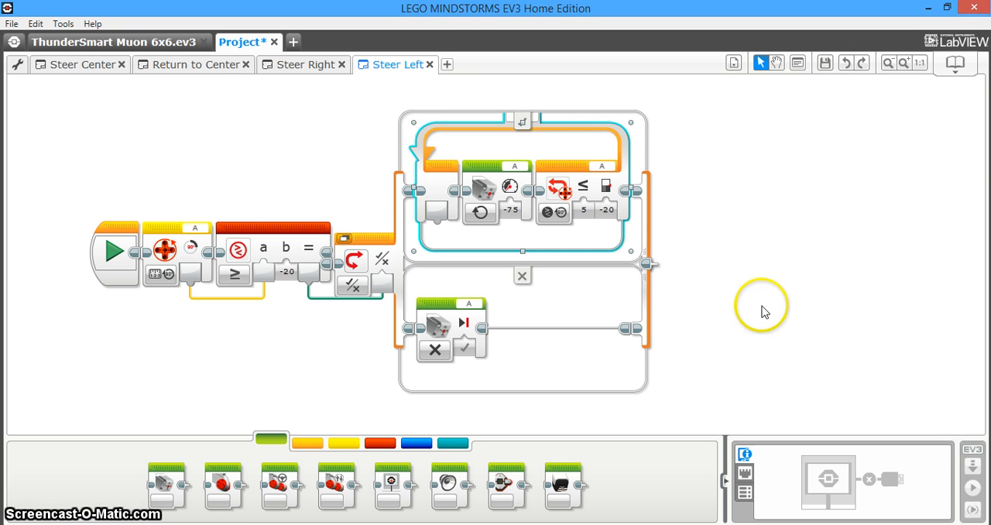
mouse_move(765, 312)
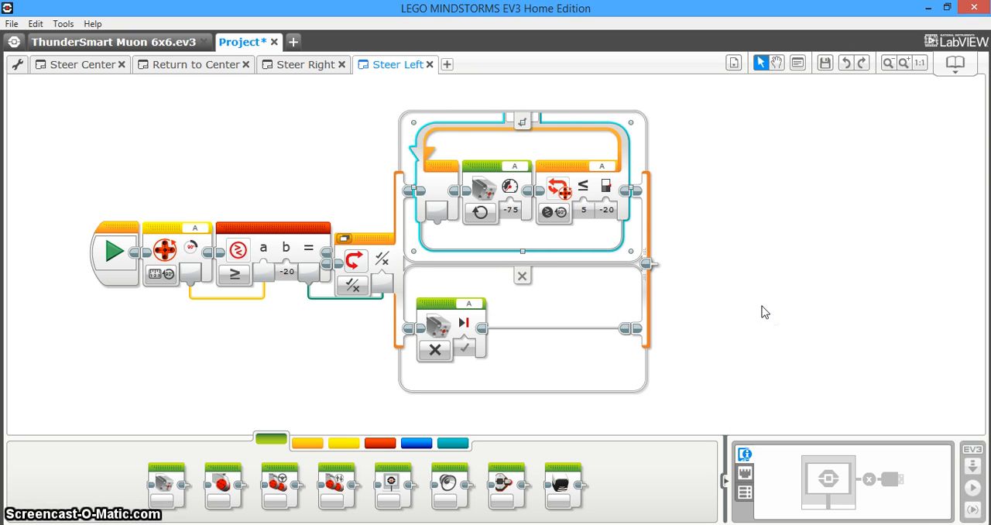